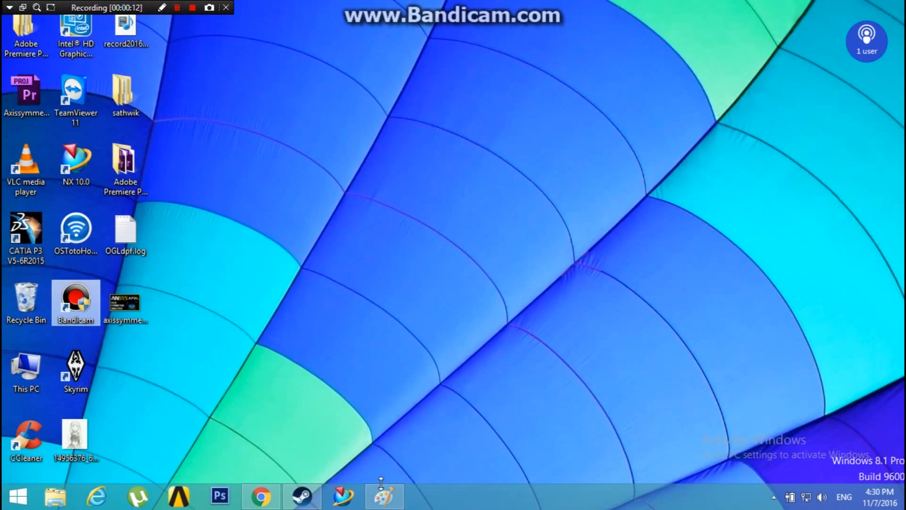
# Bring up the cantilever beam sketch: 1000mm long, 15×10mm section, with E, Poisson ratio and density
pyautogui.click(383, 496)
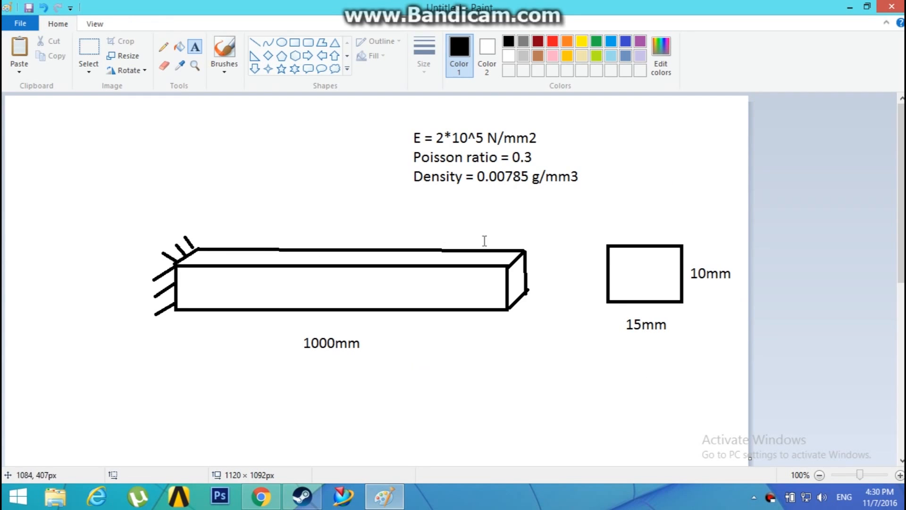
pyautogui.moveTo(322, 338)
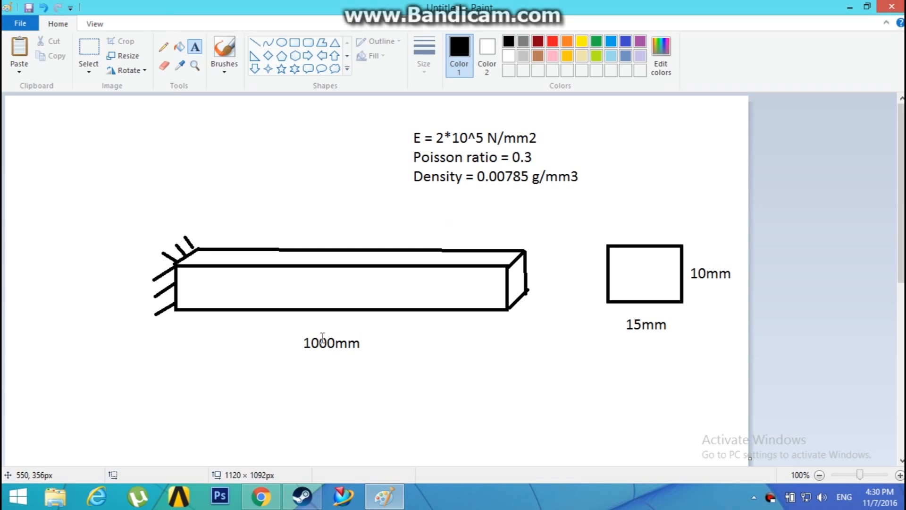
pyautogui.moveTo(638, 324)
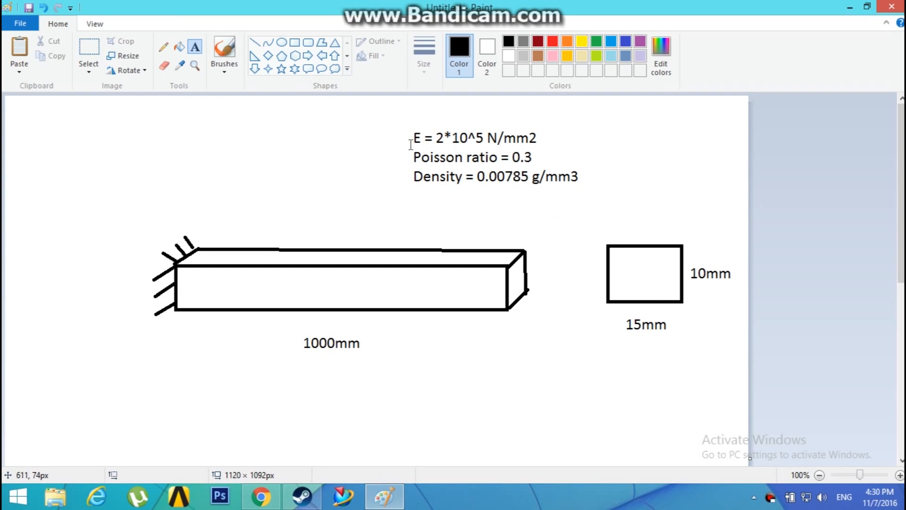
pyautogui.moveTo(227, 115)
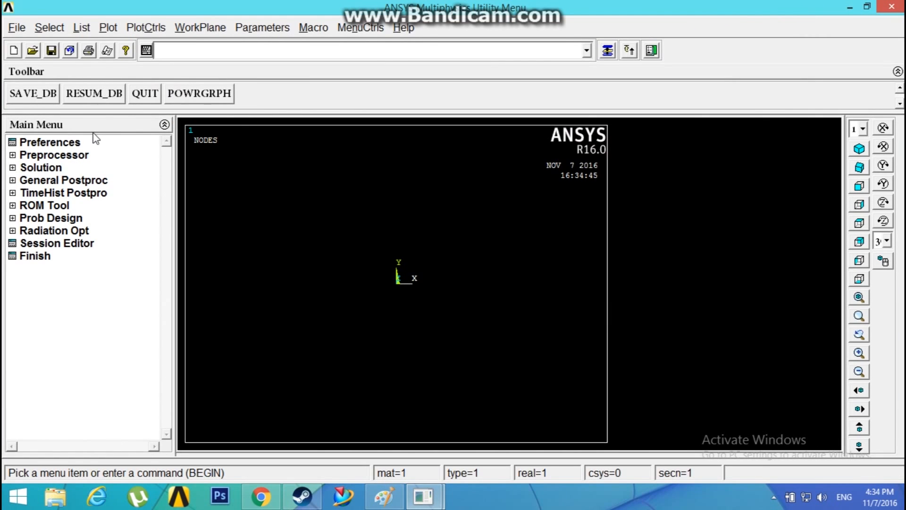
# Filter menus to Structural and define element type 1 as the 2-node BEAM188 beam element
pyautogui.click(50, 142)
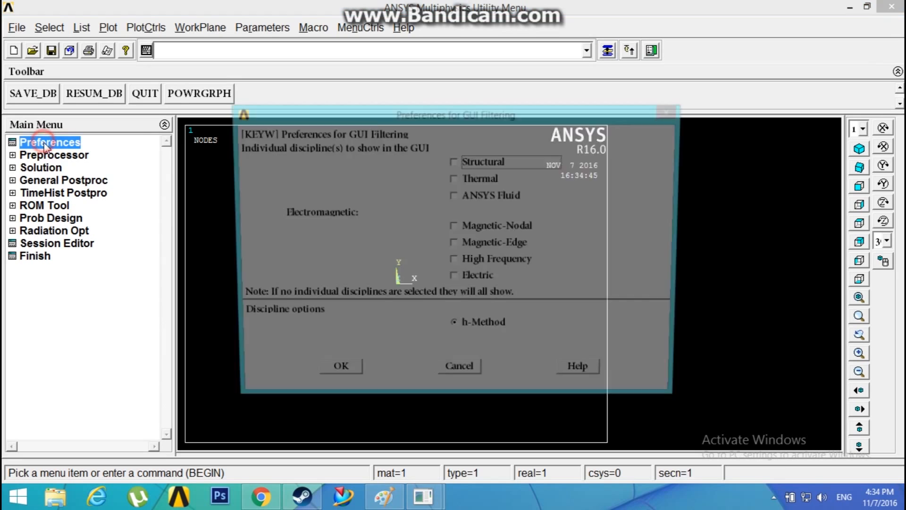
pyautogui.click(454, 161)
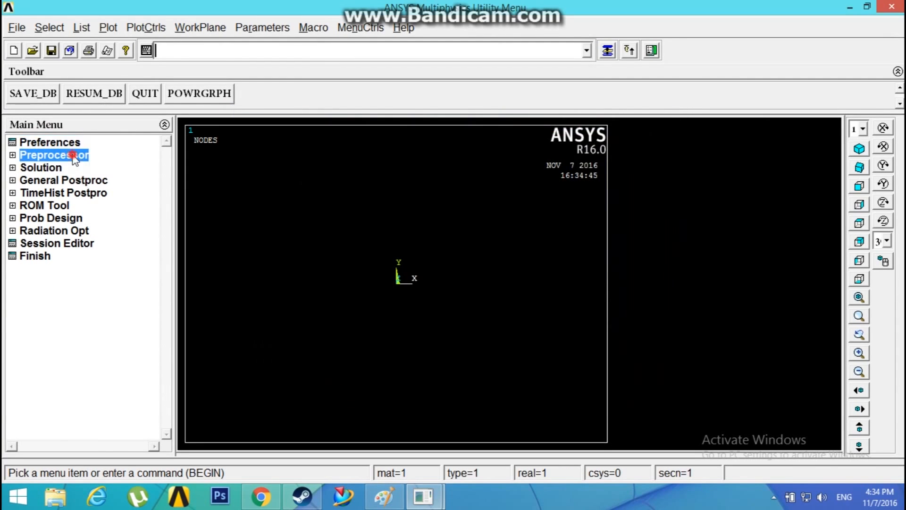
pyautogui.click(54, 154)
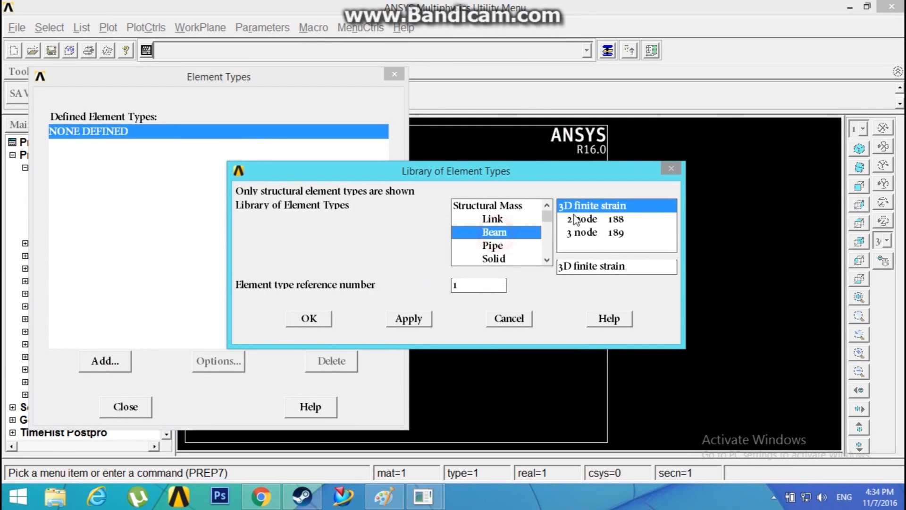
pyautogui.click(581, 219)
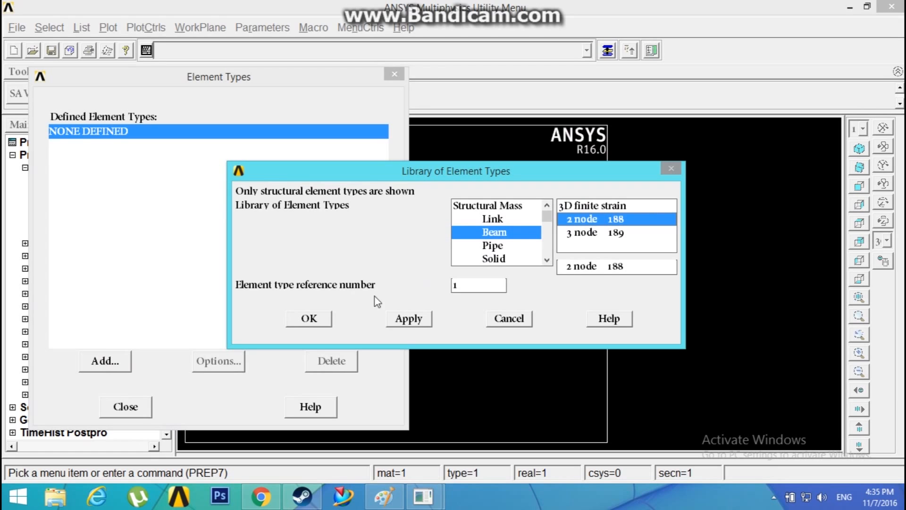
pyautogui.click(309, 319)
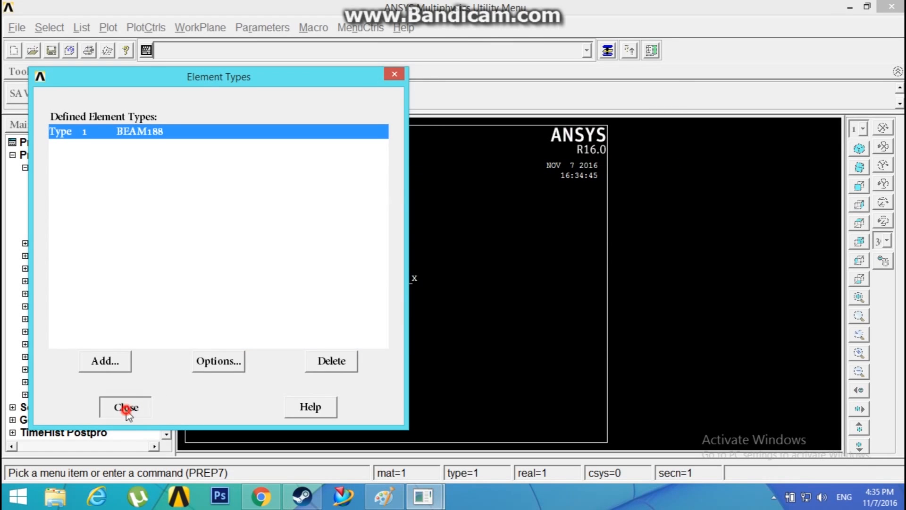
pyautogui.click(125, 407)
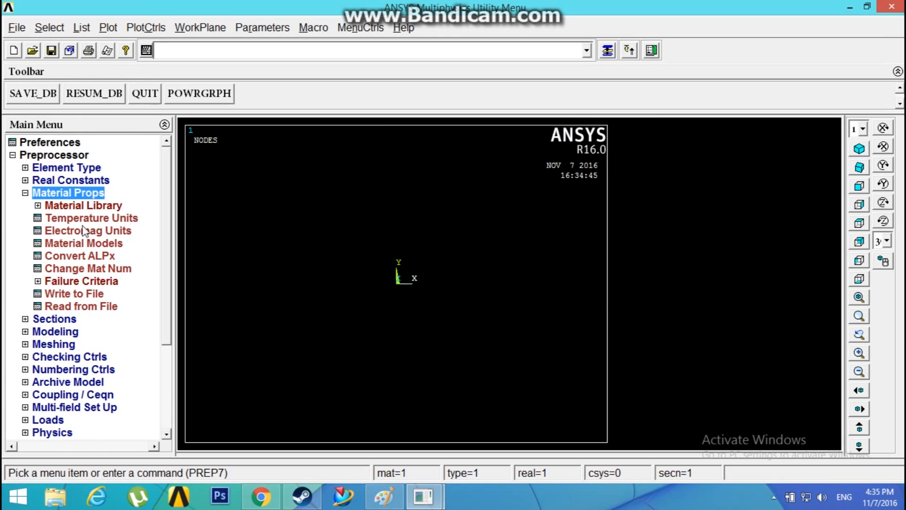
# Give material 1 linear isotropic elastic properties EX = 2e5 and PRXY = 0.3
pyautogui.click(84, 242)
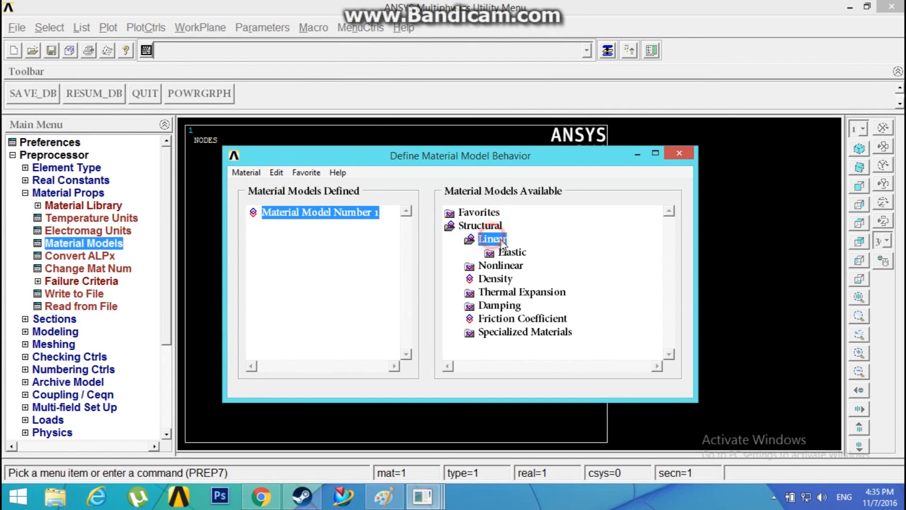
pyautogui.doubleClick(510, 252)
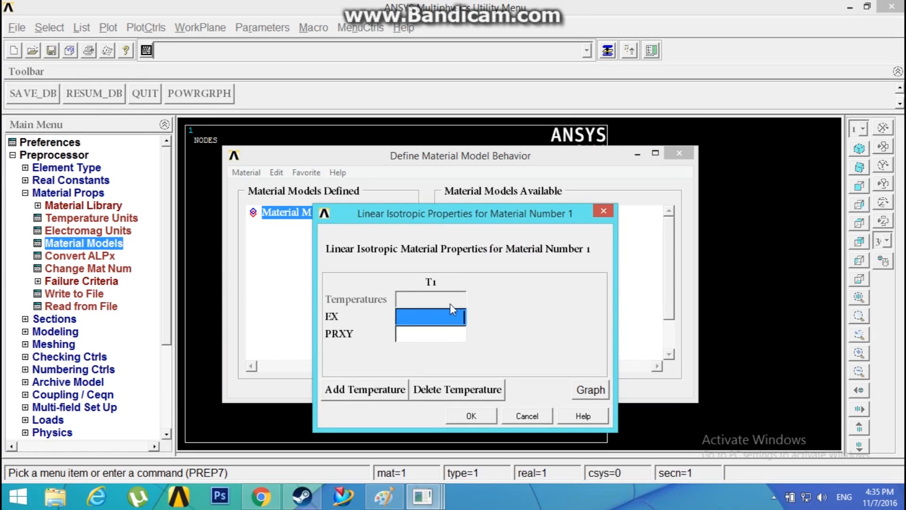
pyautogui.write('2e5')
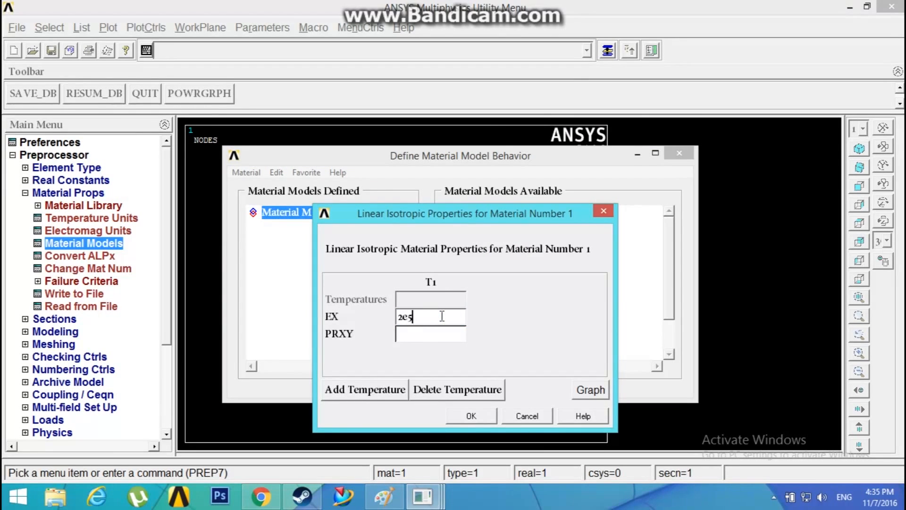
pyautogui.write('0.3')
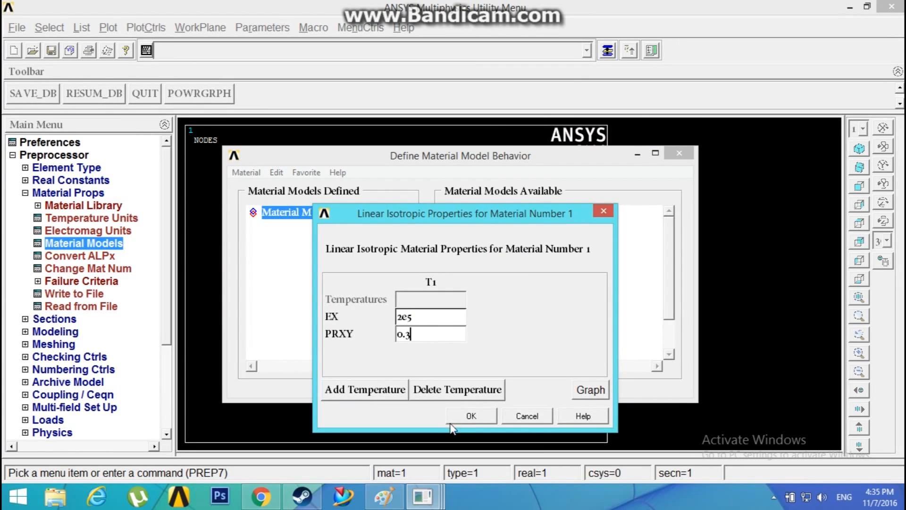
pyautogui.click(471, 415)
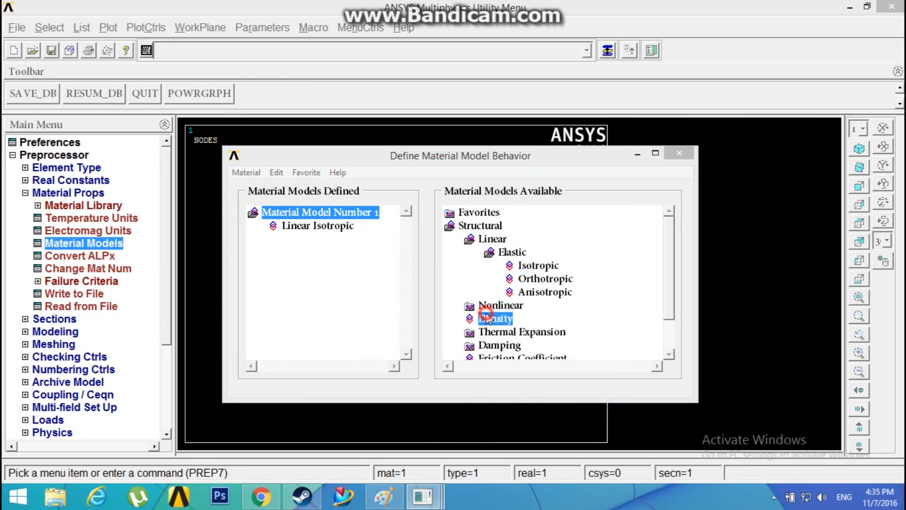
# Add a density to material 1 and exit the material model window
pyautogui.doubleClick(494, 318)
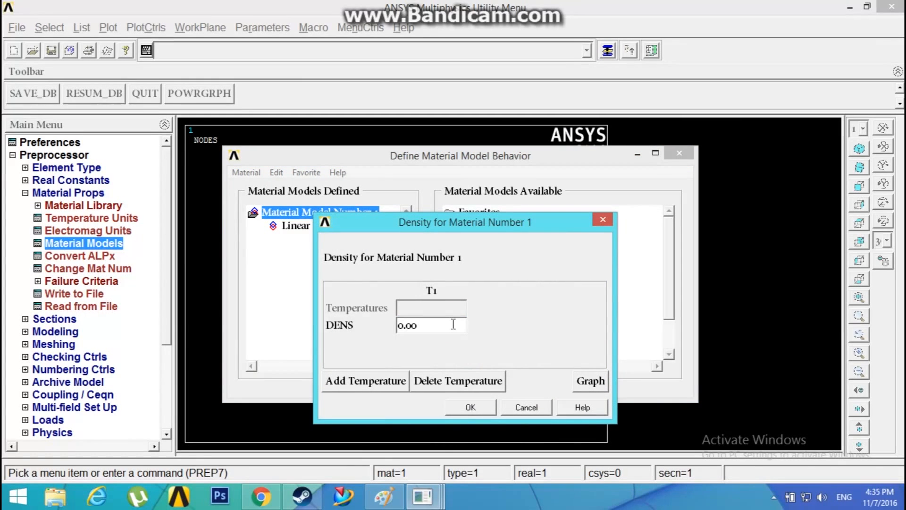
pyautogui.click(470, 407)
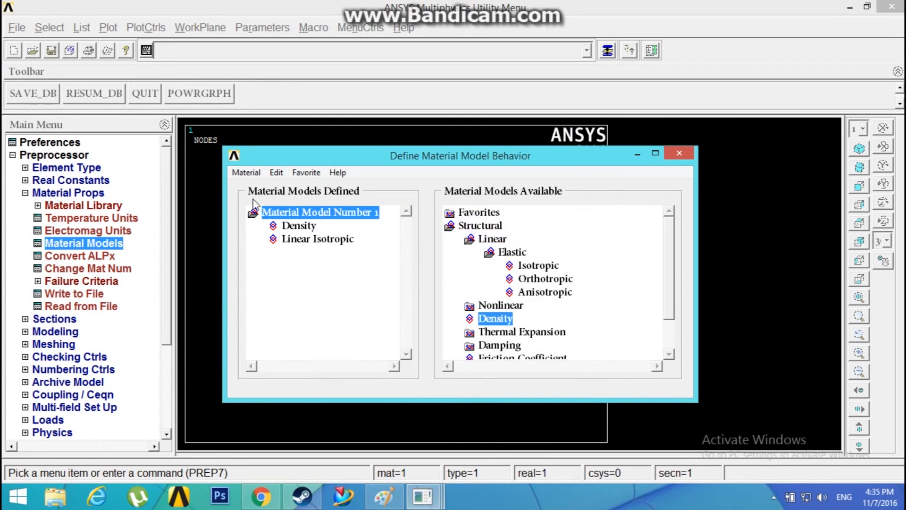
pyautogui.click(246, 172)
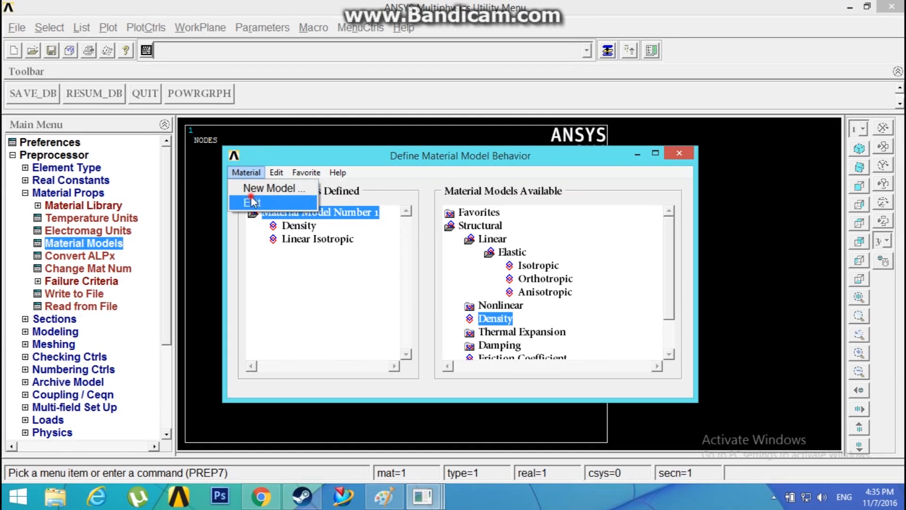
pyautogui.click(251, 202)
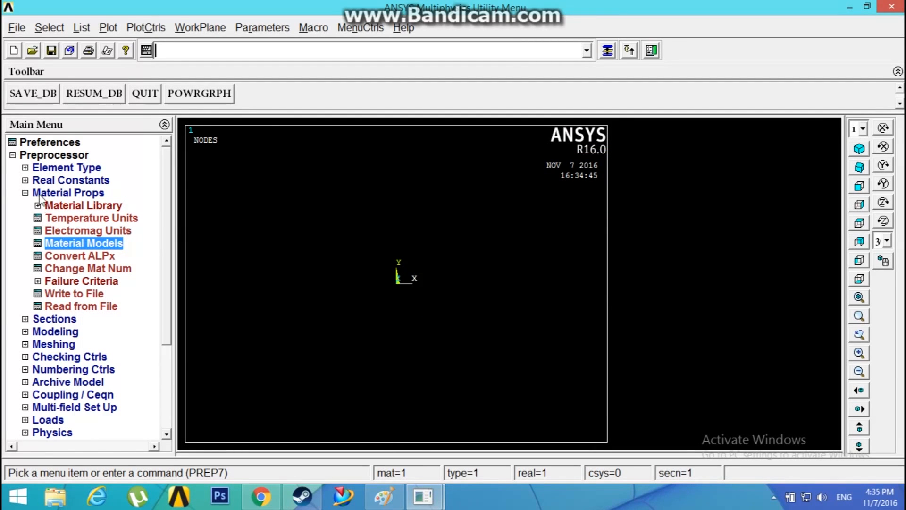
# Define beam section 1 as a solid rectangle with B = 15 and H = 10 in the Beam Tool
pyautogui.click(25, 193)
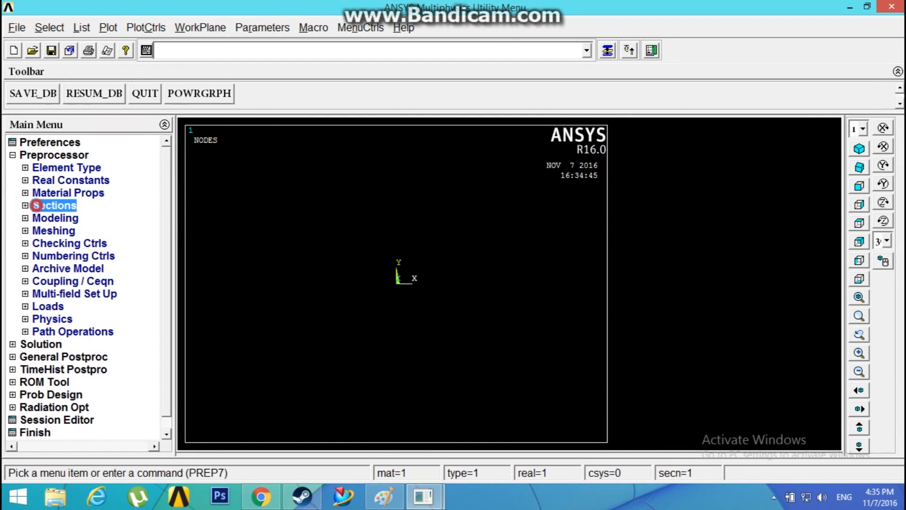
pyautogui.click(54, 204)
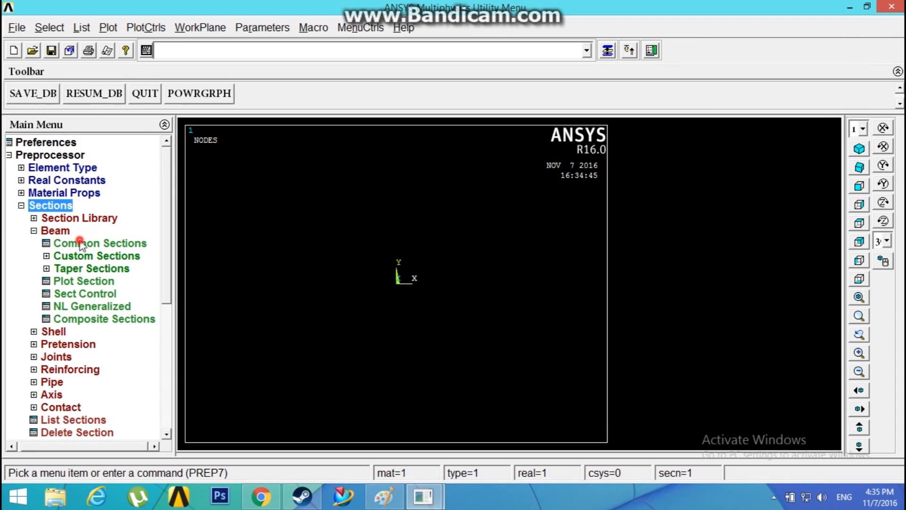
pyautogui.click(99, 242)
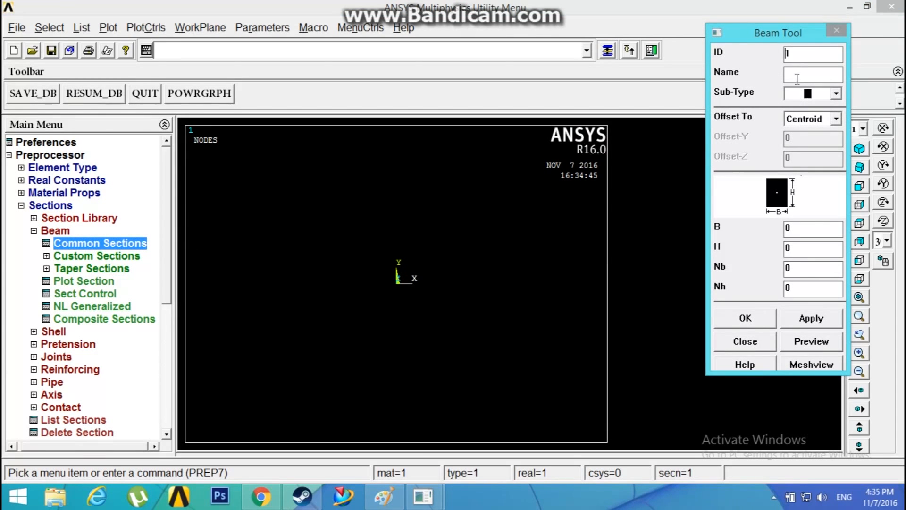
pyautogui.click(811, 54)
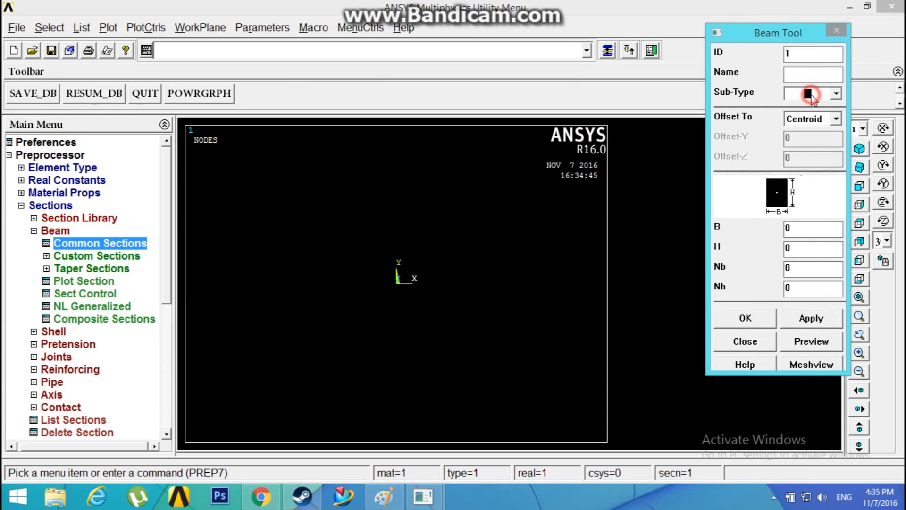
pyautogui.click(812, 227)
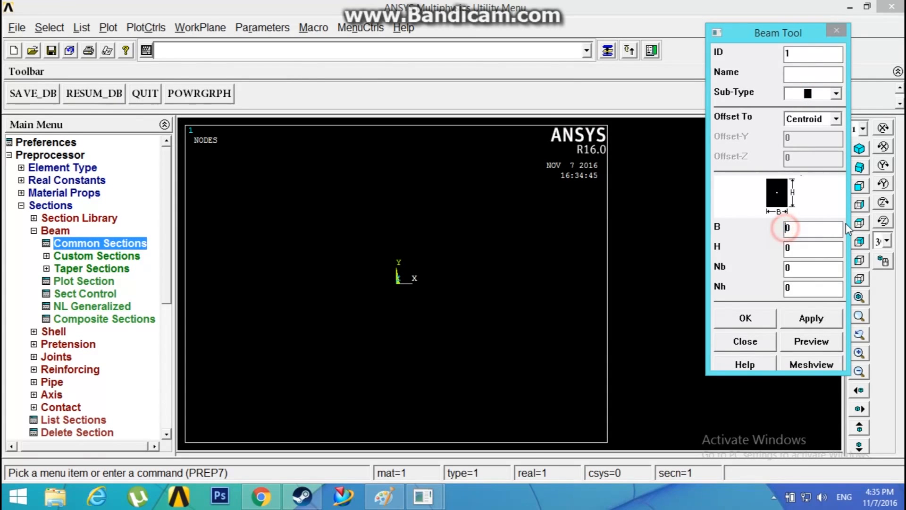
pyautogui.write('150')
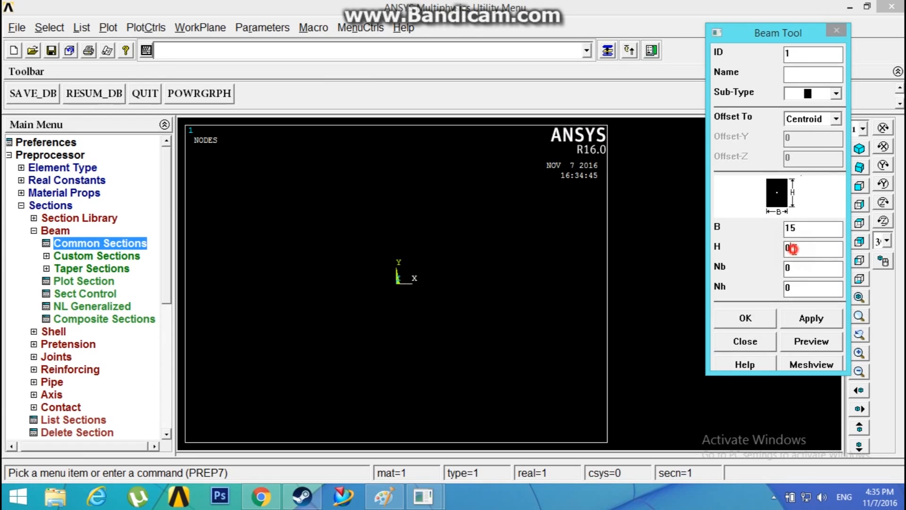
pyautogui.write('10')
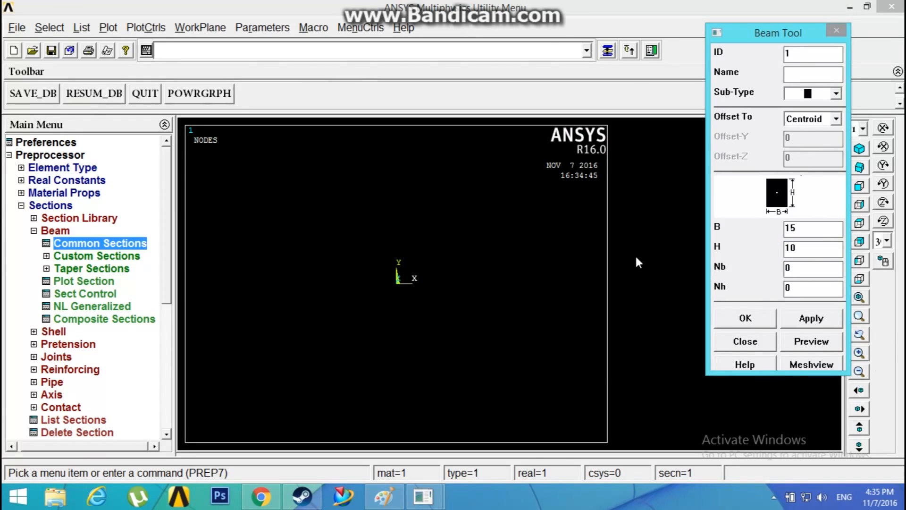
pyautogui.click(745, 319)
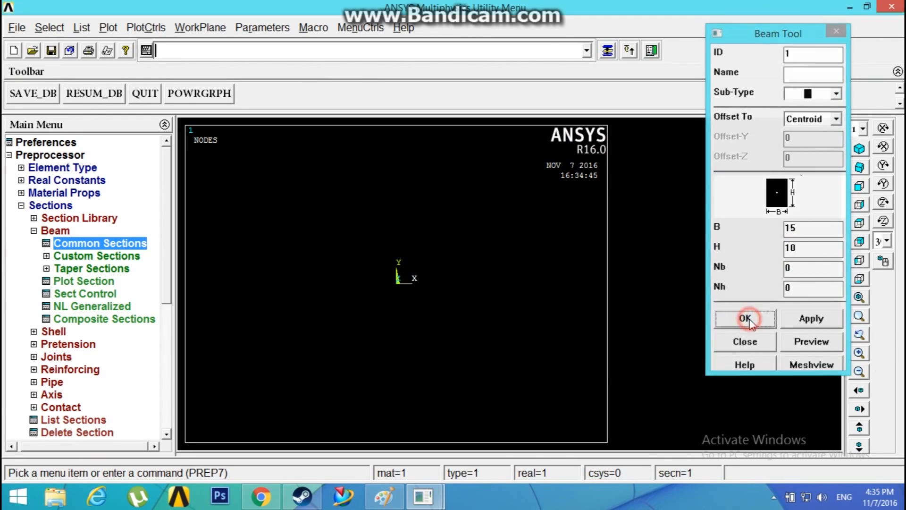
pyautogui.click(746, 319)
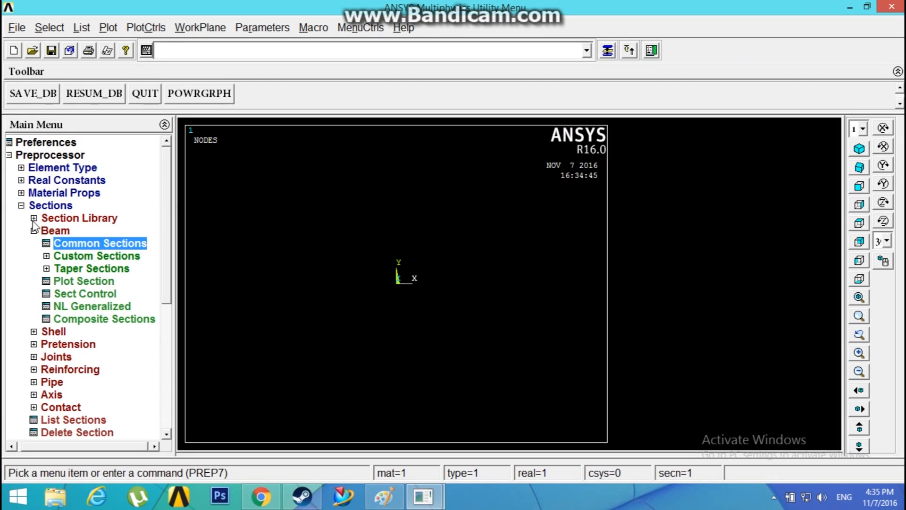
# Create keypoint 1 at the origin and keypoint 2 at x = 1000
pyautogui.click(54, 218)
pyautogui.write('0')
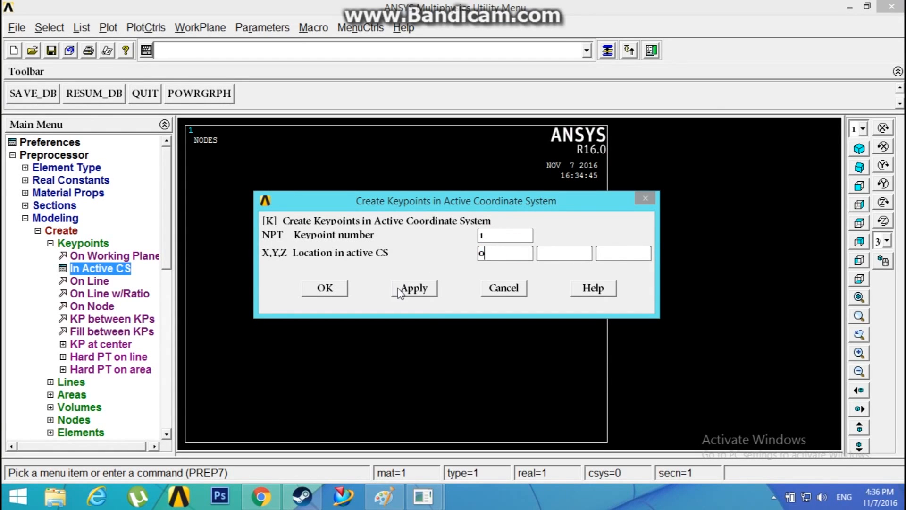
pyautogui.click(413, 288)
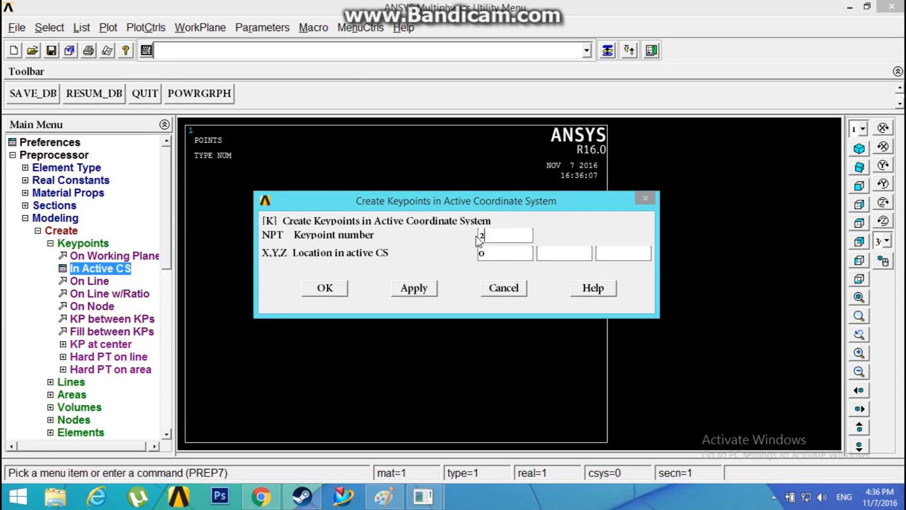
pyautogui.write('1000')
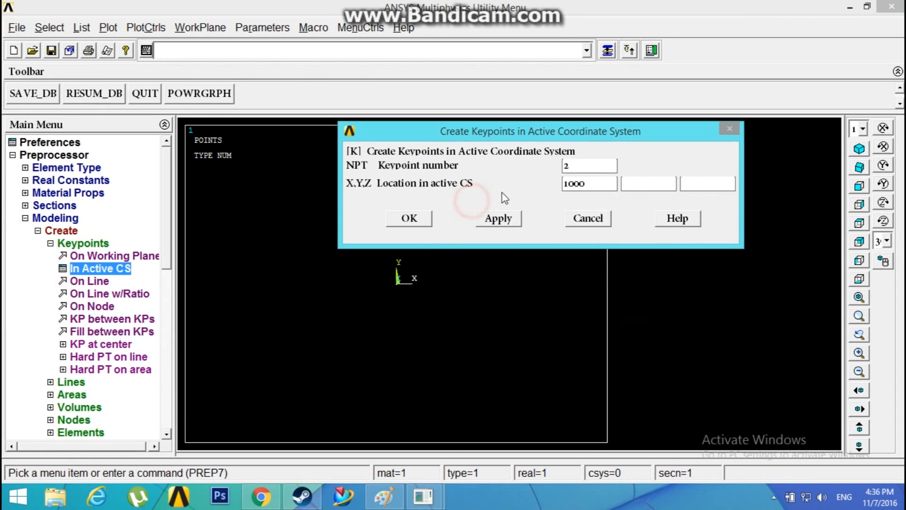
pyautogui.click(408, 218)
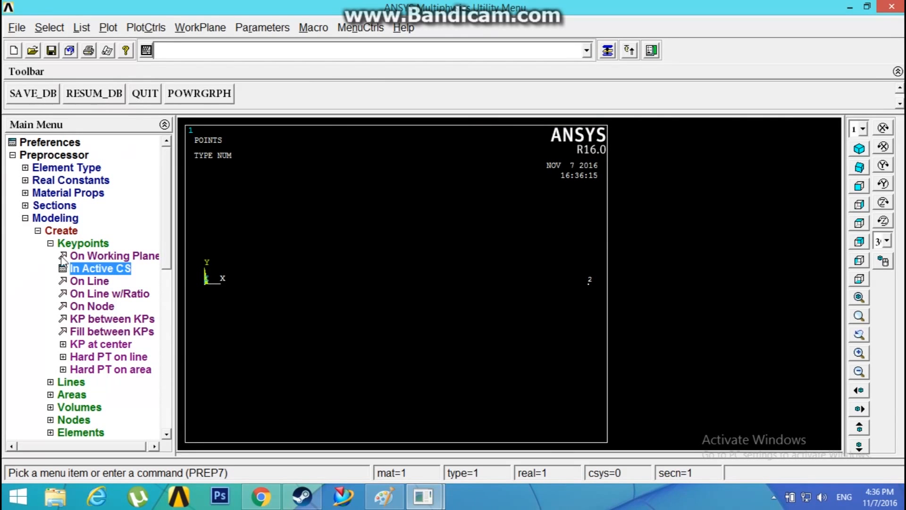
# Join keypoints 1 and 2 with a straight line forming the beam
pyautogui.click(71, 255)
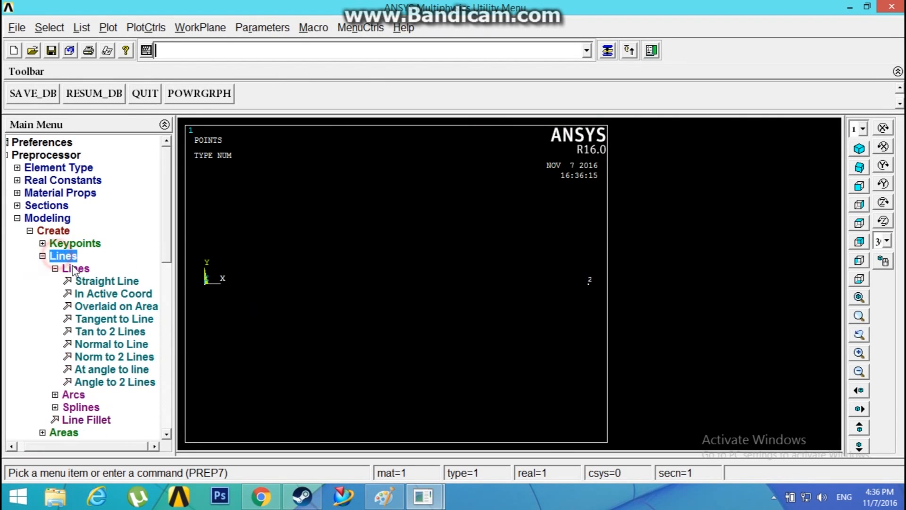
pyautogui.click(107, 280)
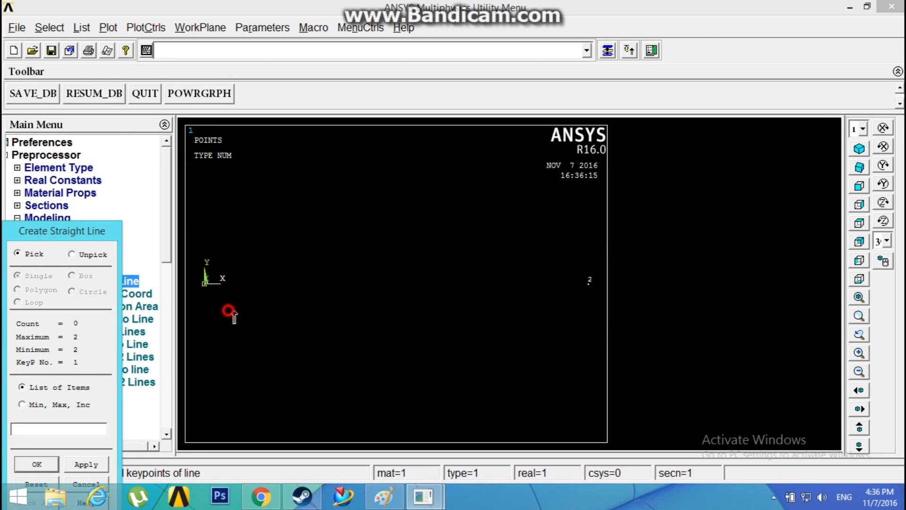
pyautogui.click(36, 464)
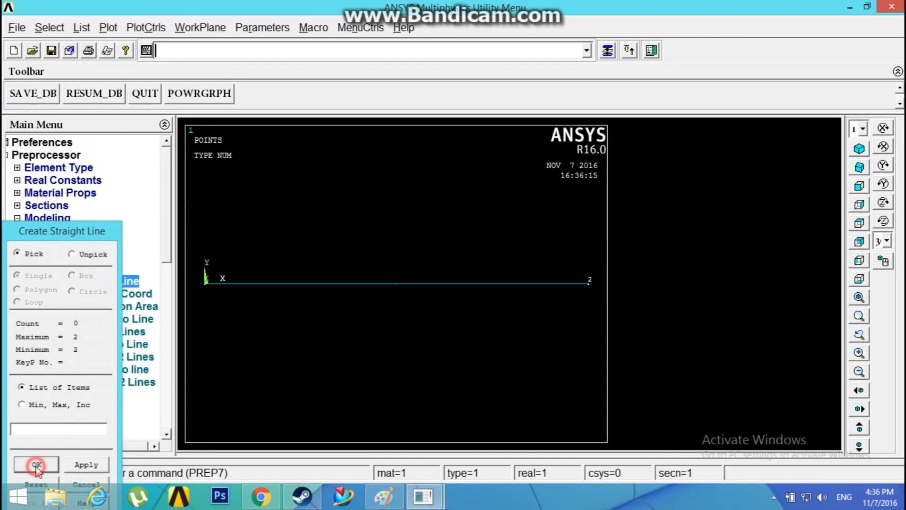
pyautogui.click(36, 465)
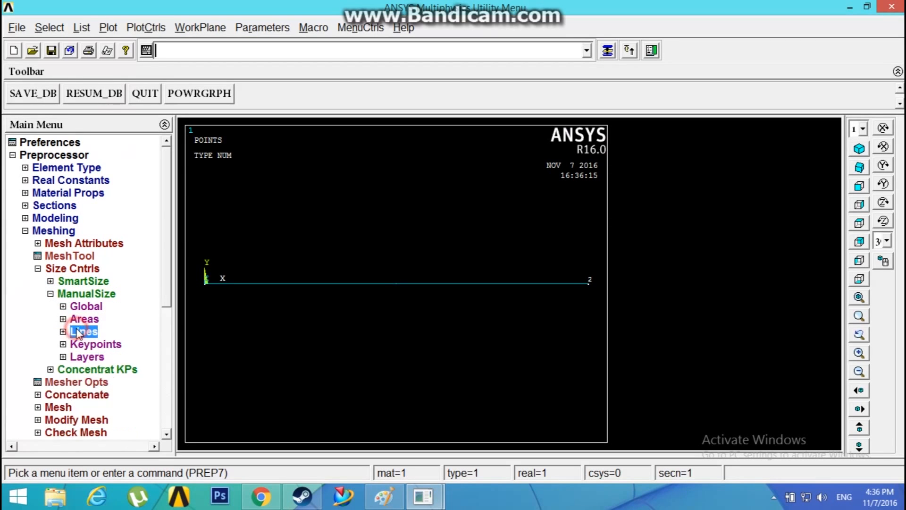
# Assign an element edge length of 10 to the picked beam line
pyautogui.click(83, 331)
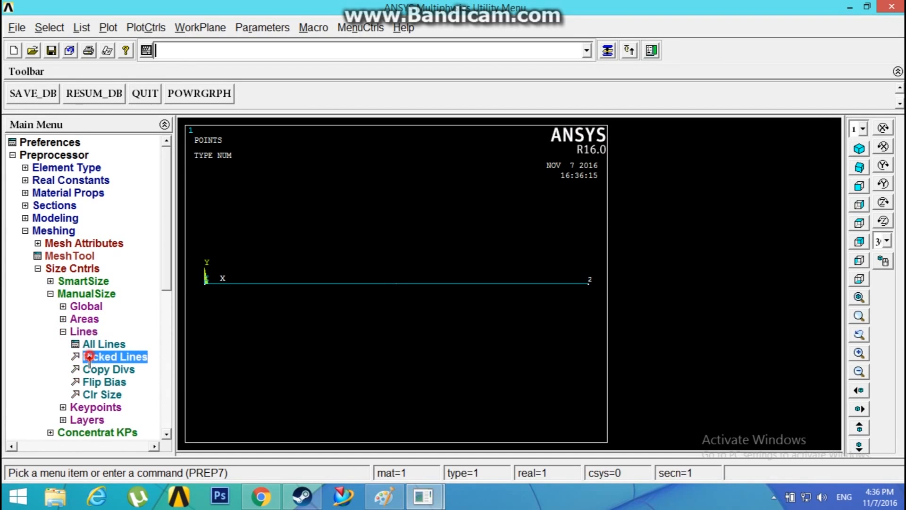
pyautogui.click(116, 356)
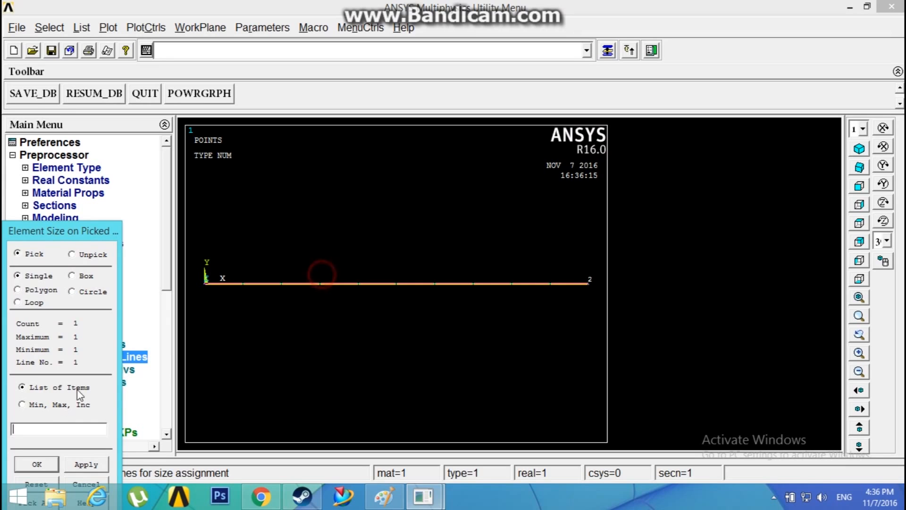
pyautogui.click(35, 463)
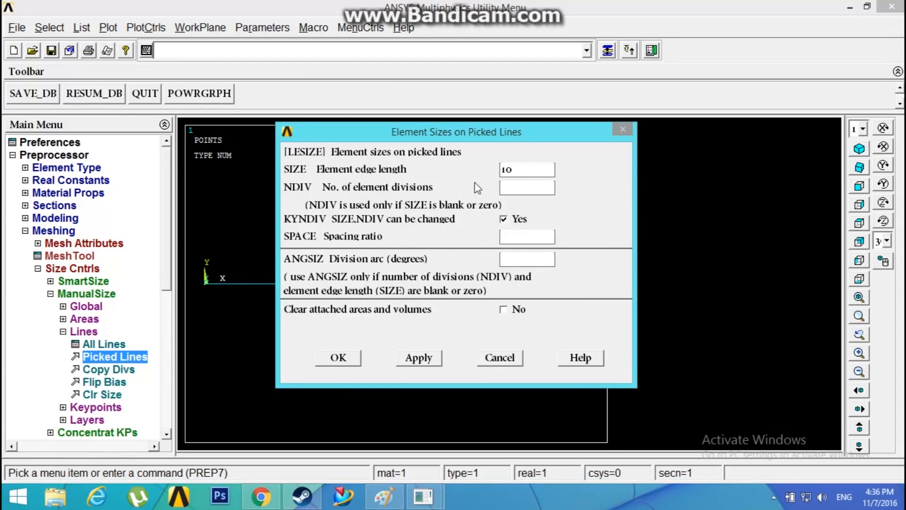
pyautogui.click(517, 169)
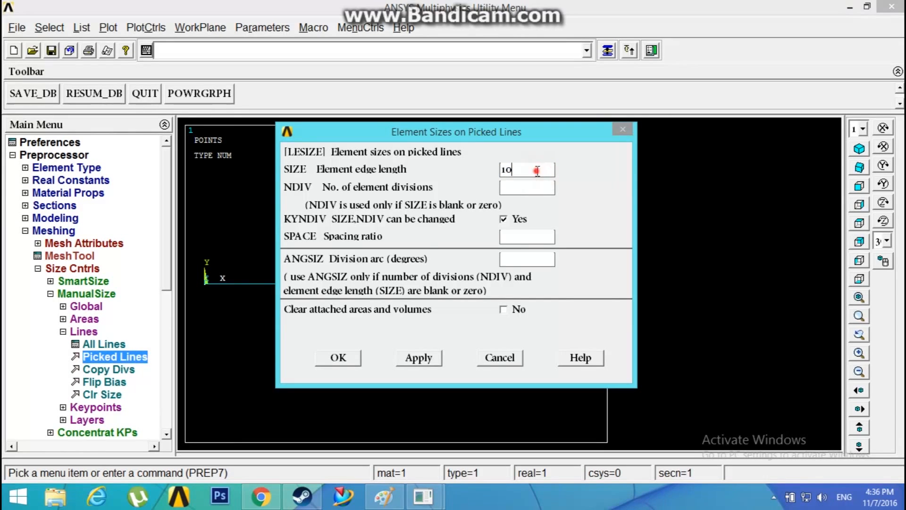
pyautogui.moveTo(526, 174)
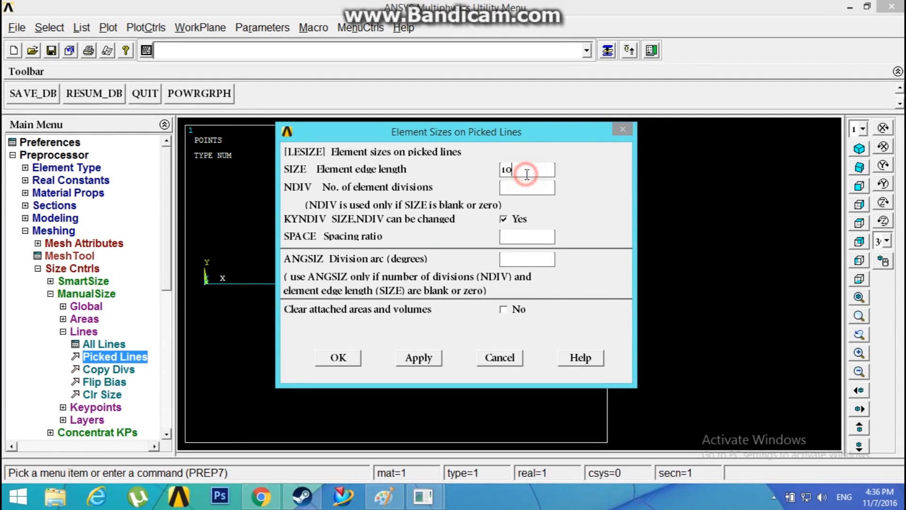
pyautogui.moveTo(456, 132); pyautogui.dragTo(623, 50)
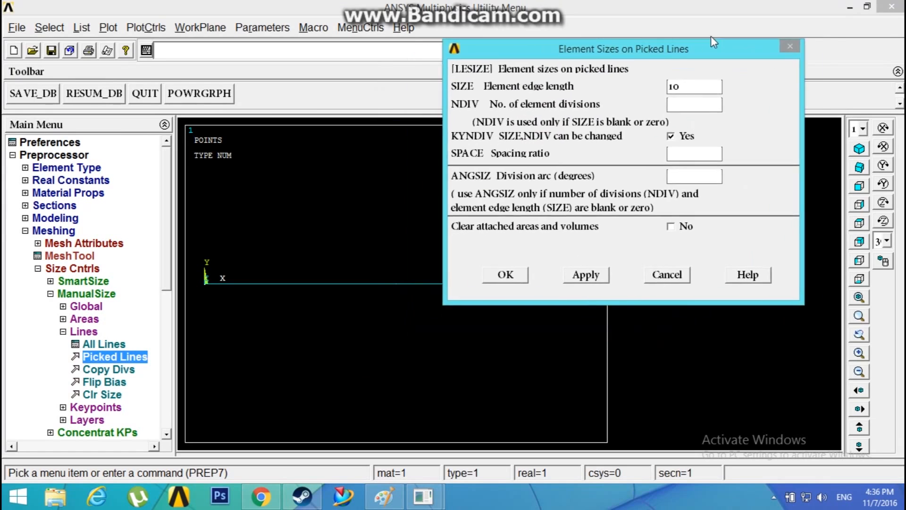
pyautogui.moveTo(623, 48); pyautogui.dragTo(654, 31)
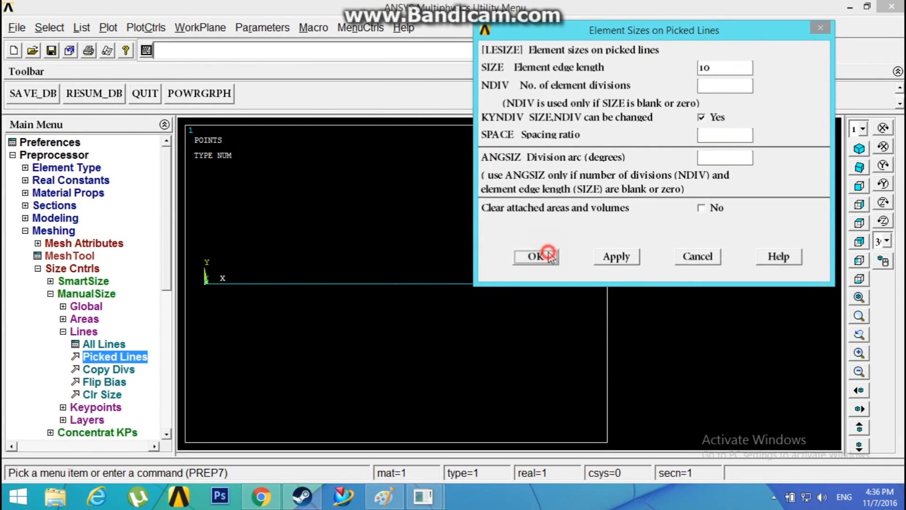
pyautogui.click(534, 256)
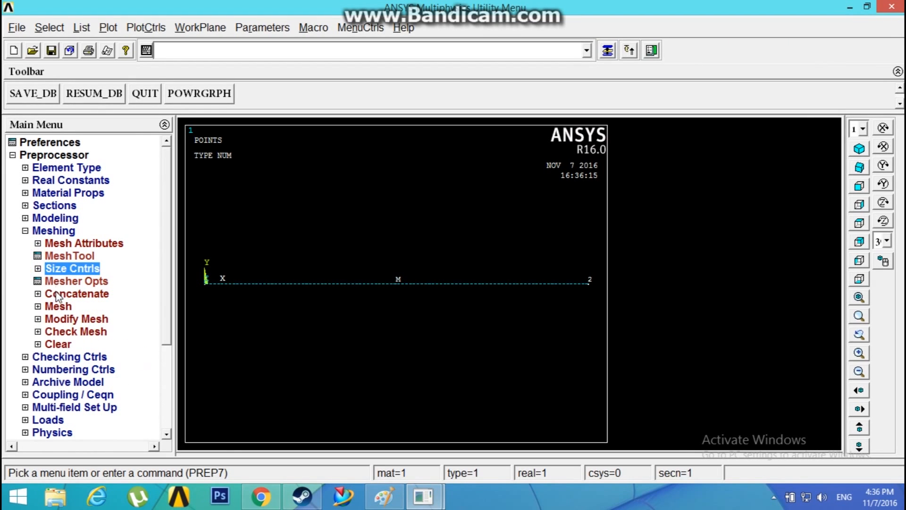
# Mesh the beam line into elements and move on to the Solution stage
pyautogui.click(57, 306)
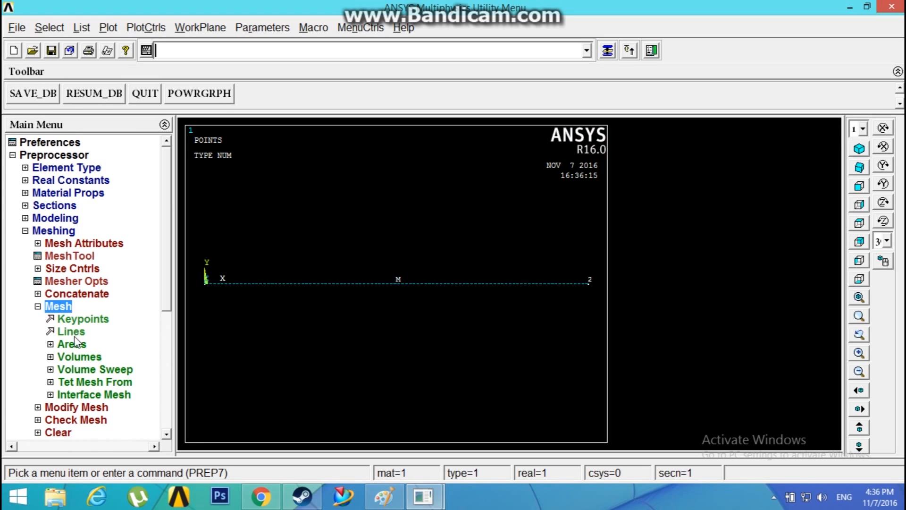
pyautogui.click(72, 331)
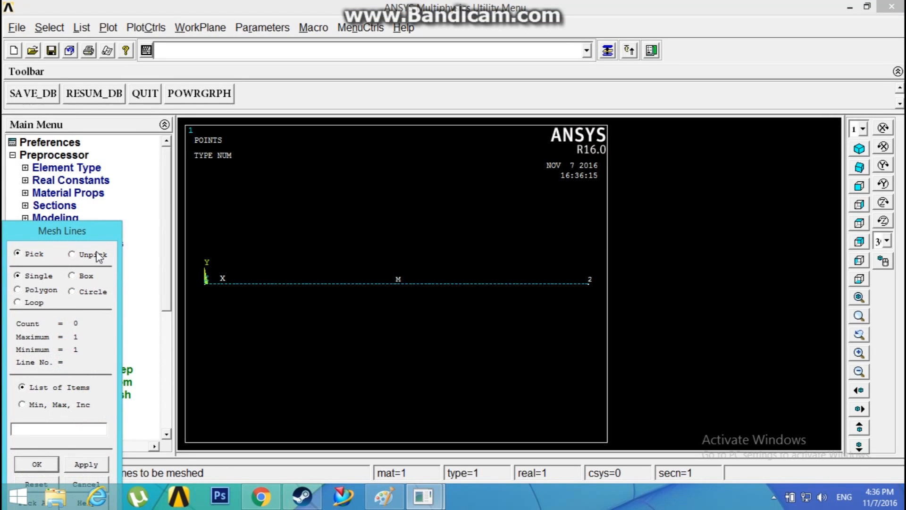
pyautogui.click(397, 282)
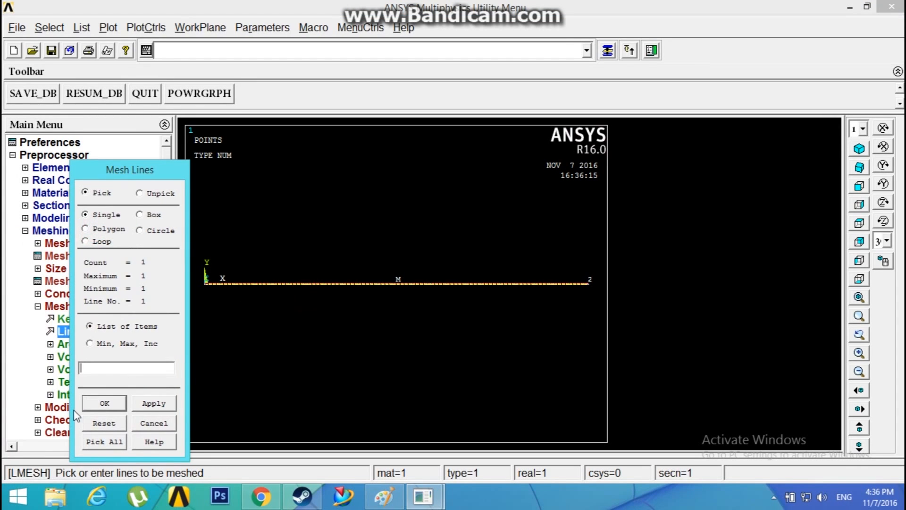
pyautogui.click(103, 403)
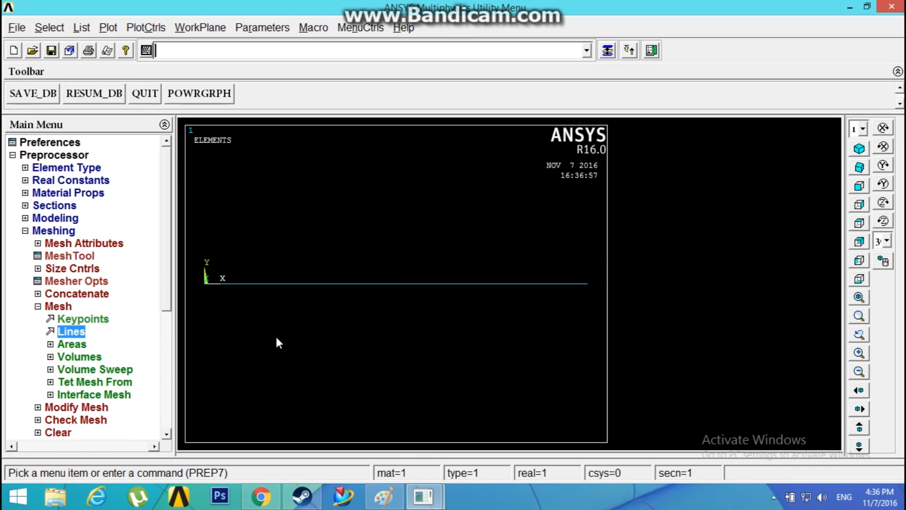
pyautogui.click(54, 230)
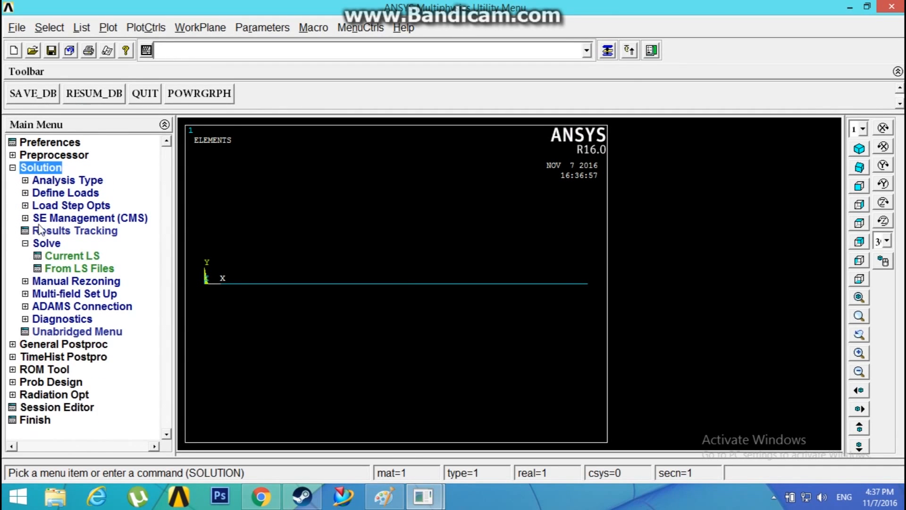
# Set a new Modal analysis type and bring up its analysis options
pyautogui.click(67, 179)
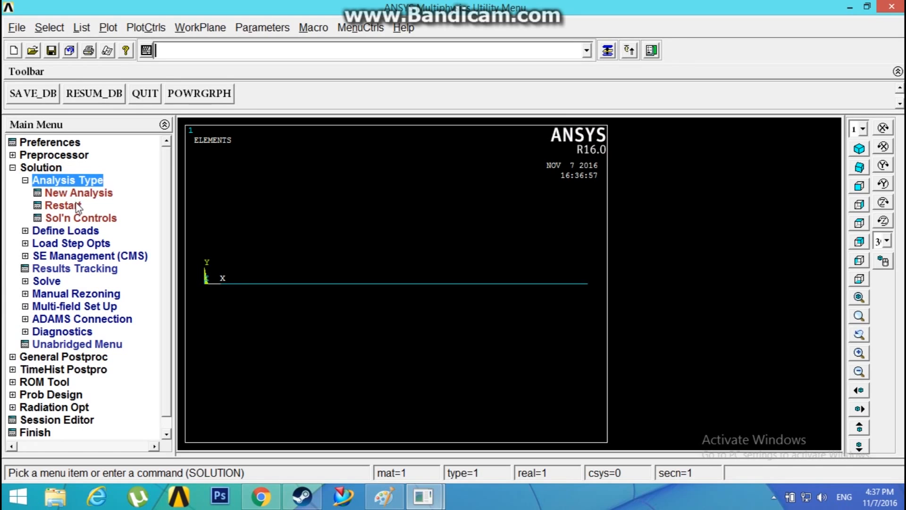
pyautogui.click(78, 193)
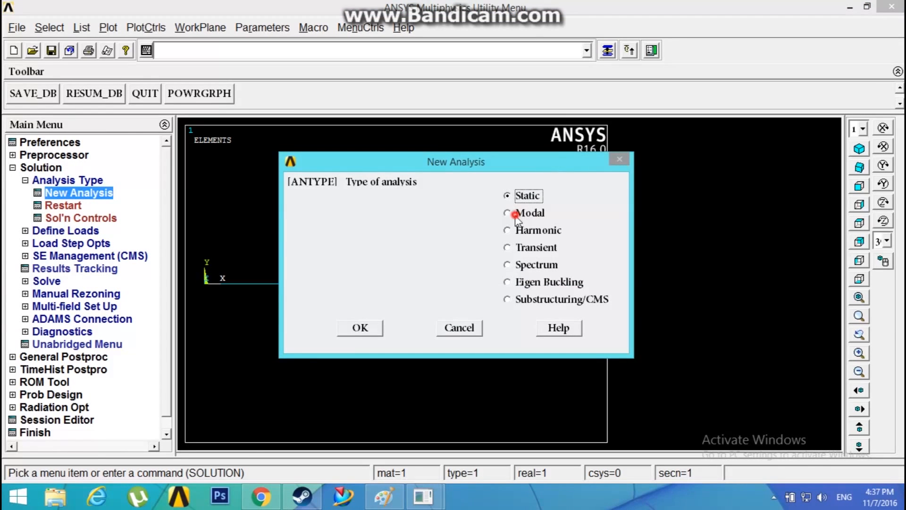
pyautogui.click(359, 327)
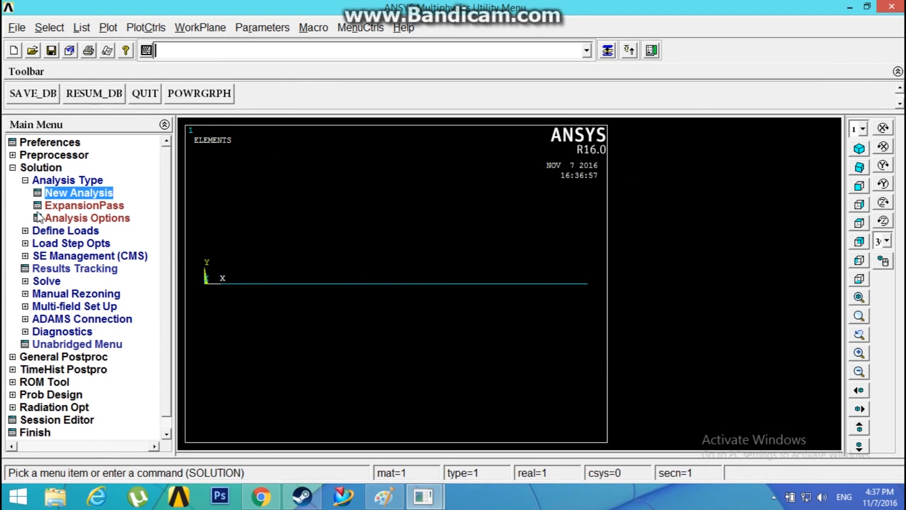
pyautogui.click(88, 218)
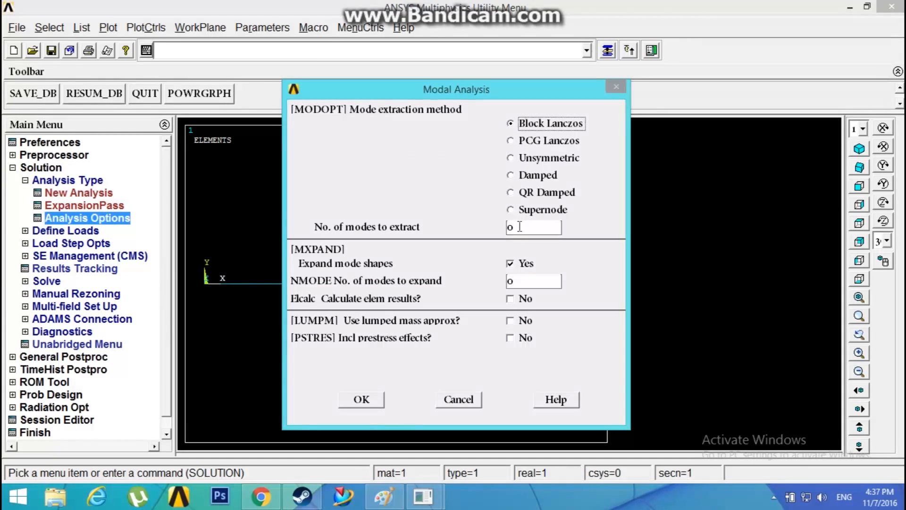
# Extract and expand 6 modes with Block Lanczos, start and end frequencies 0
pyautogui.write('6')
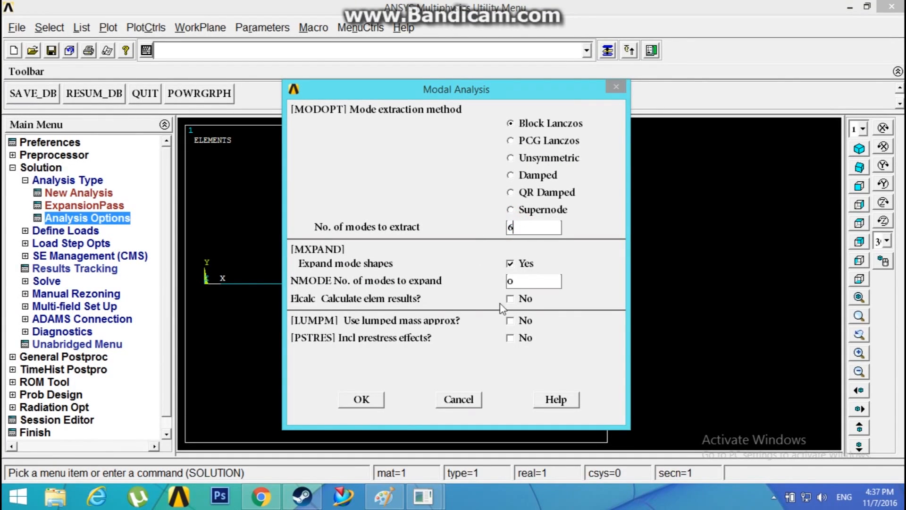
pyautogui.write('6')
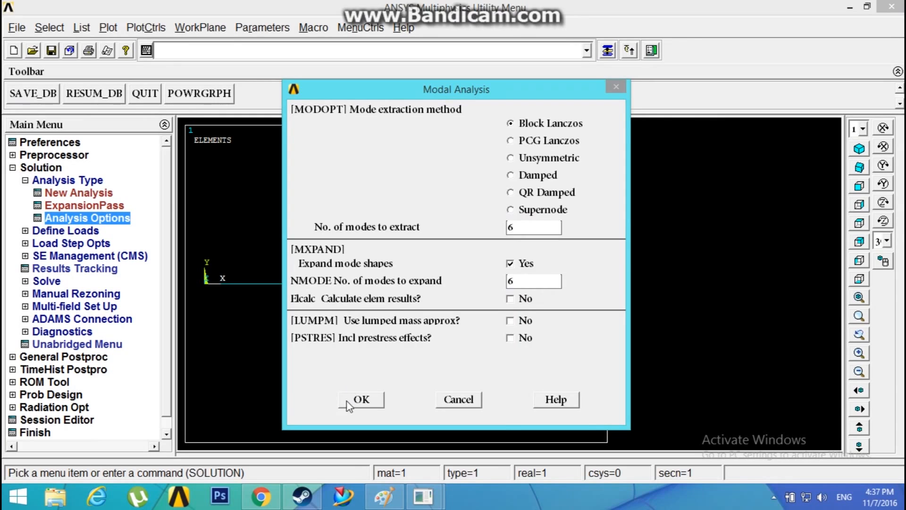
pyautogui.click(361, 399)
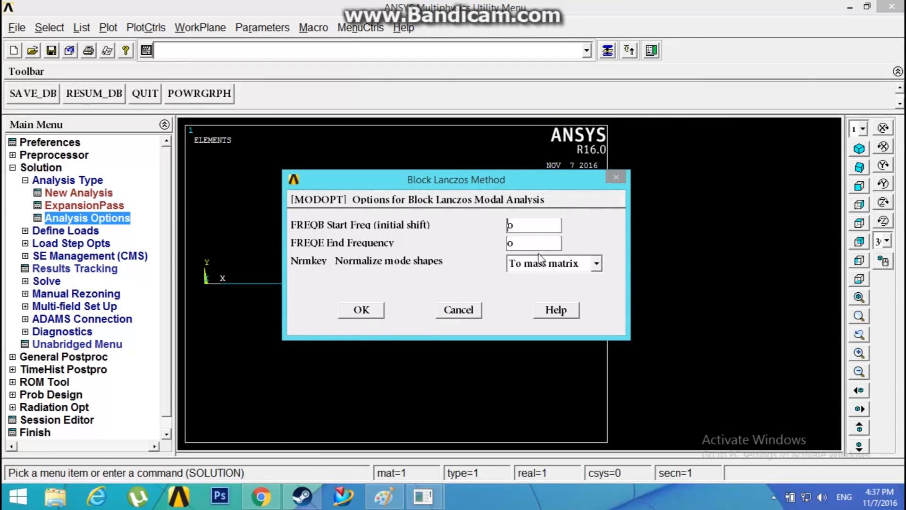
pyautogui.click(533, 224)
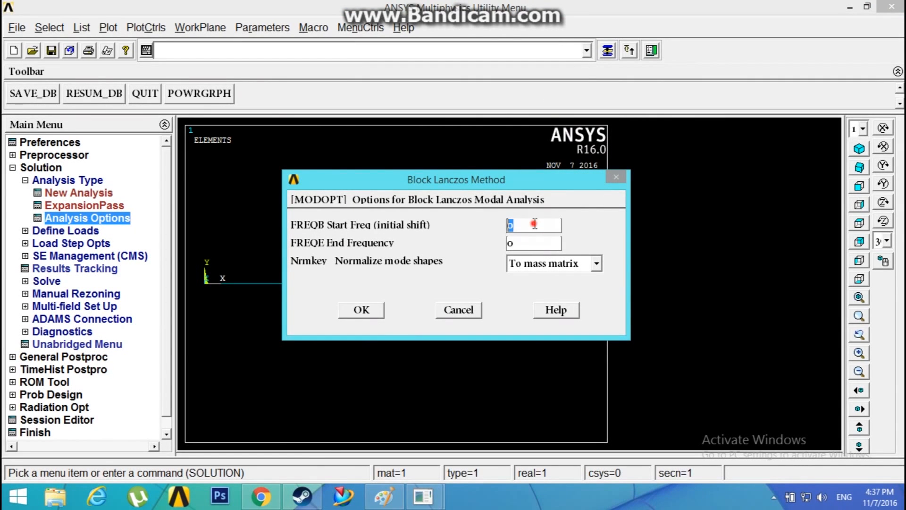
pyautogui.click(532, 243)
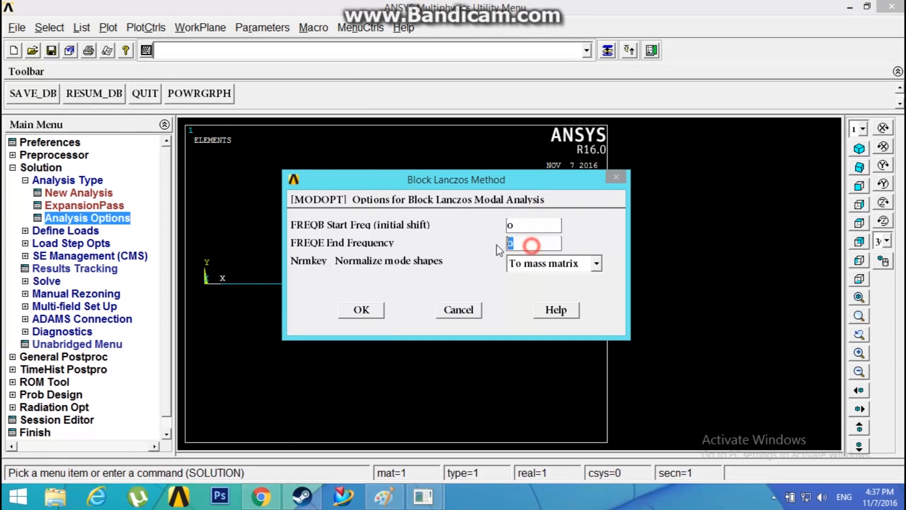
pyautogui.write('o')
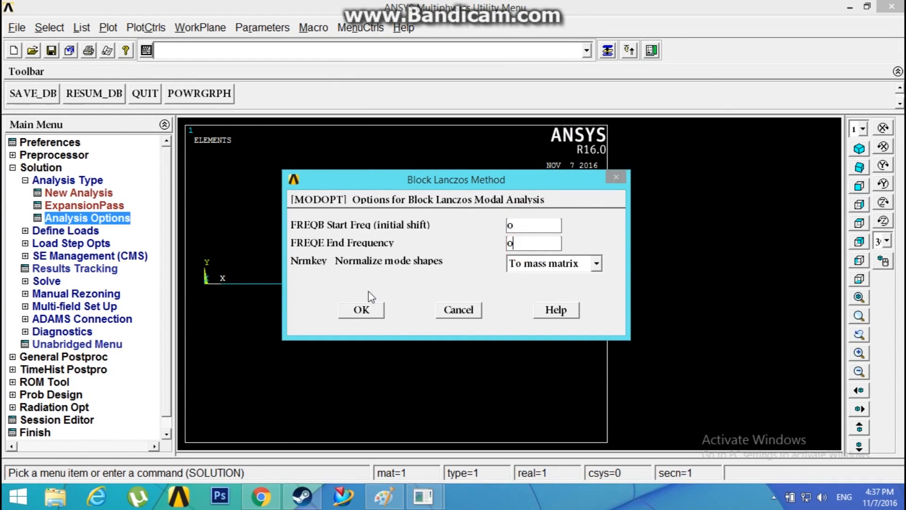
pyautogui.click(361, 309)
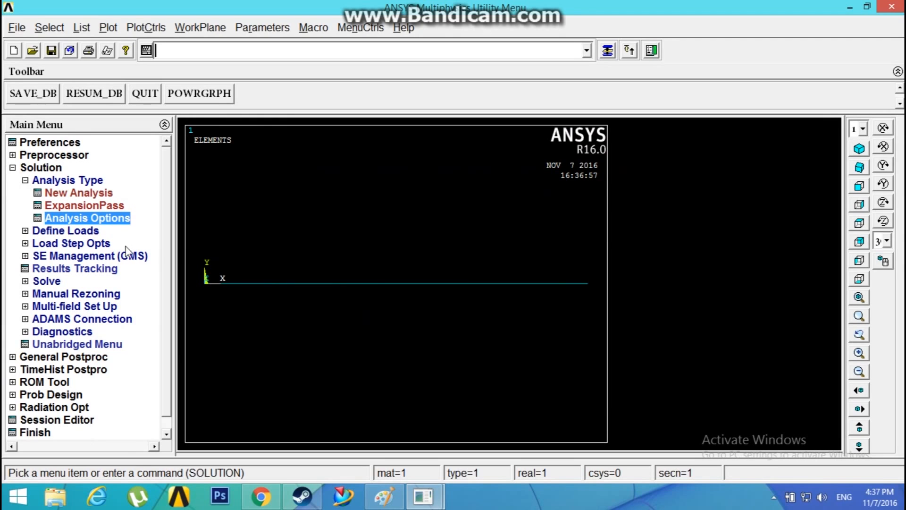
pyautogui.click(65, 230)
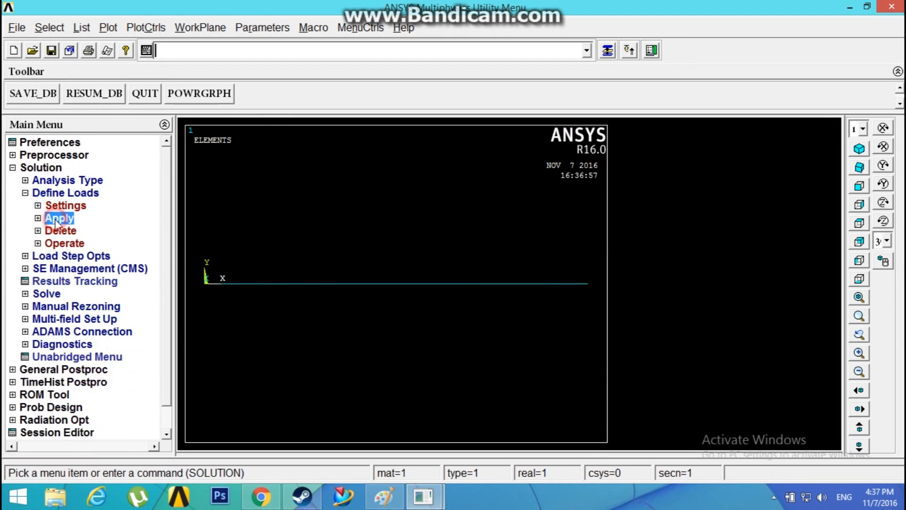
# Fix keypoint 1 at the beam's left end in all degrees of freedom
pyautogui.click(59, 218)
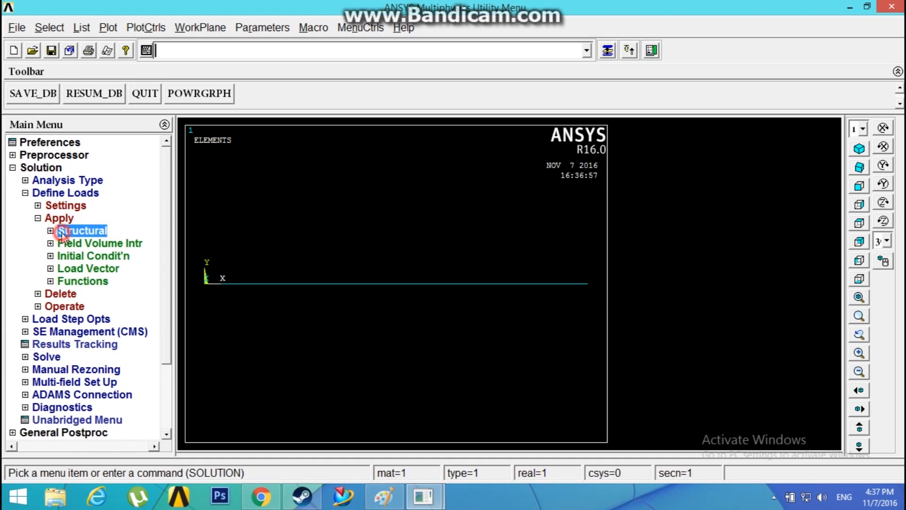
pyautogui.click(82, 230)
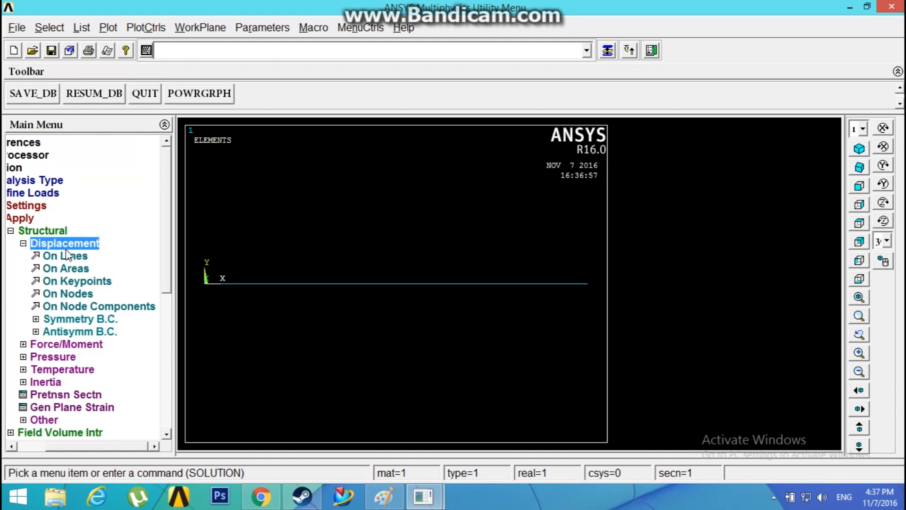
pyautogui.click(77, 280)
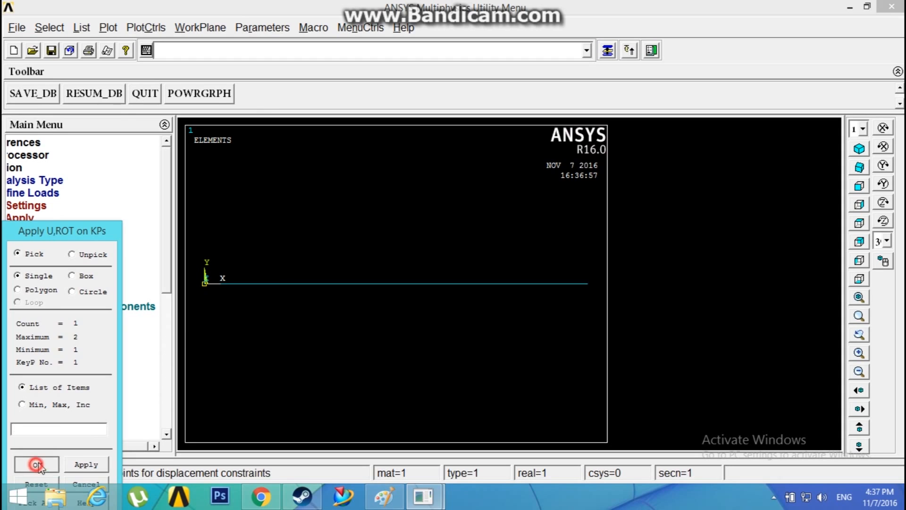
pyautogui.click(37, 465)
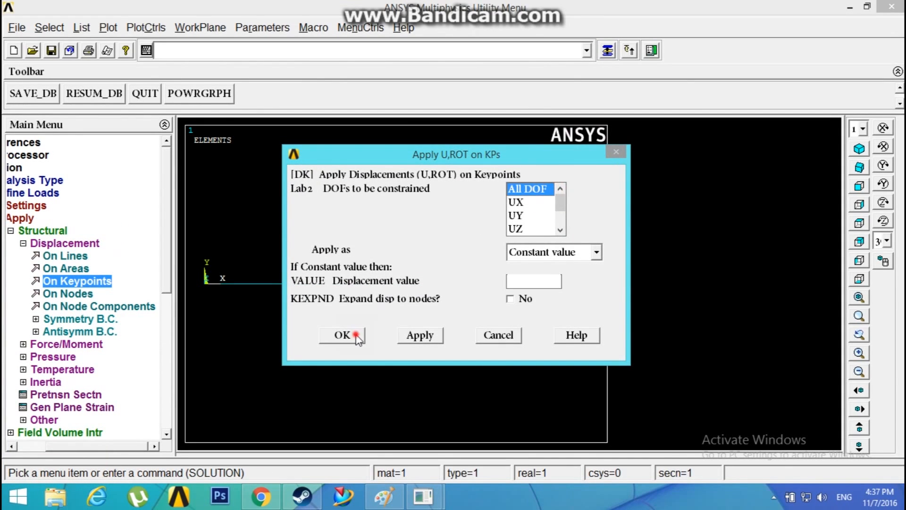
pyautogui.click(341, 335)
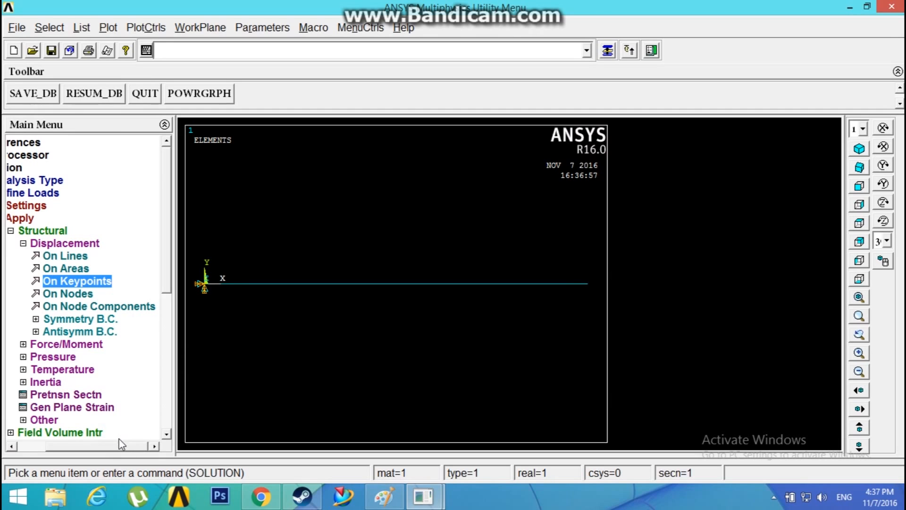
# Start solving the current load step, bringing up the modal solve summary
pyautogui.click(81, 230)
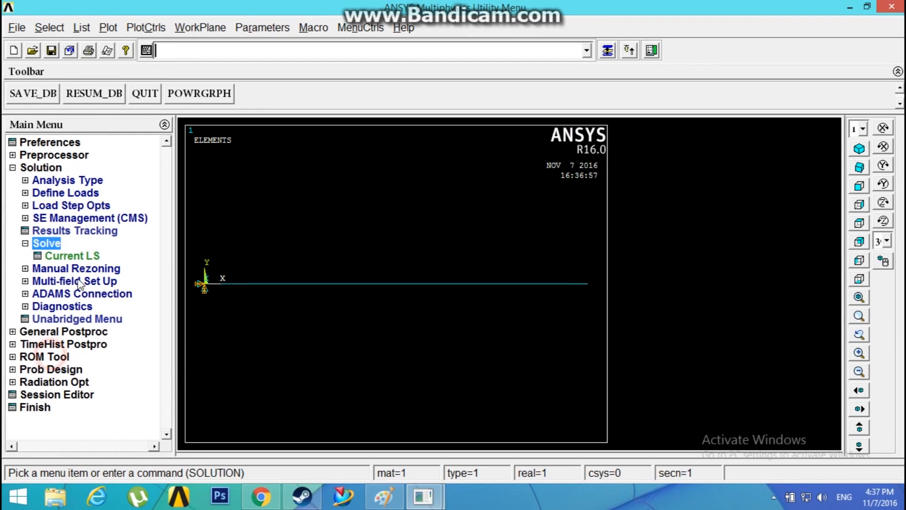
pyautogui.click(72, 255)
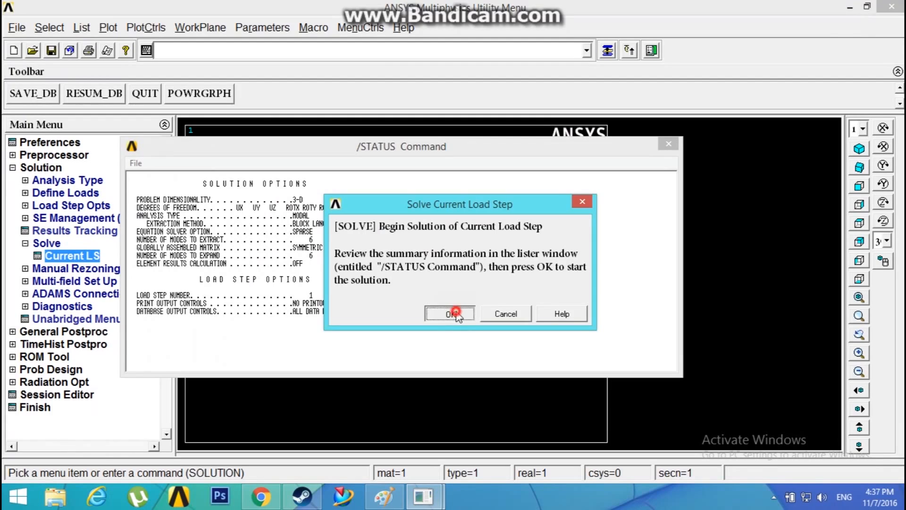
# Run the modal solution for the current load step and dismiss the 'Solution is done!' note
pyautogui.click(450, 313)
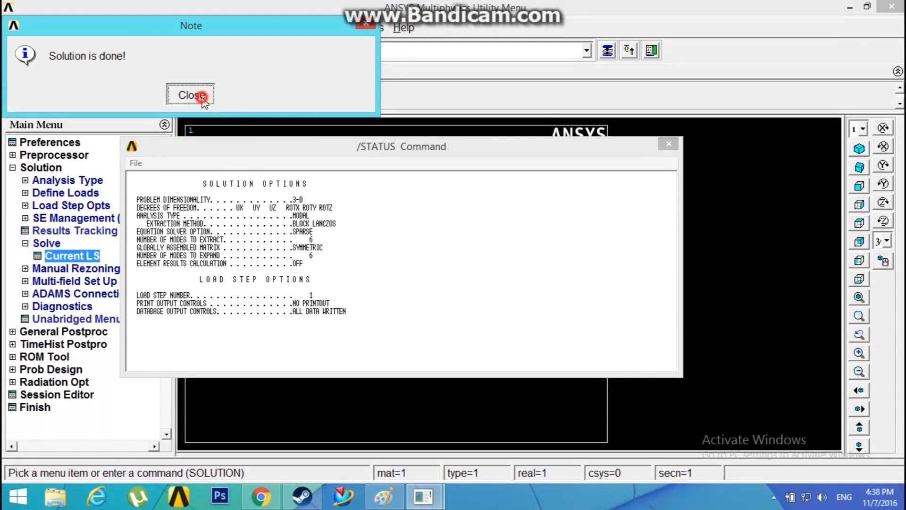
pyautogui.click(190, 94)
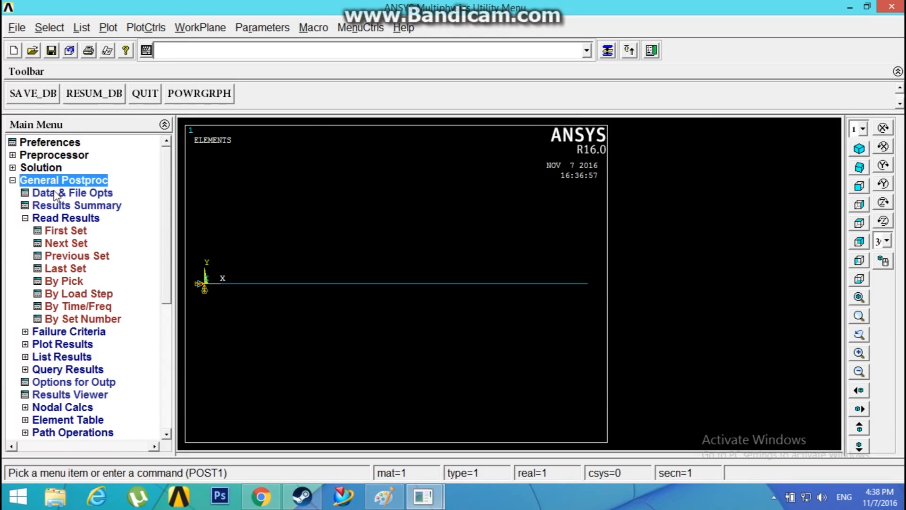
pyautogui.click(66, 218)
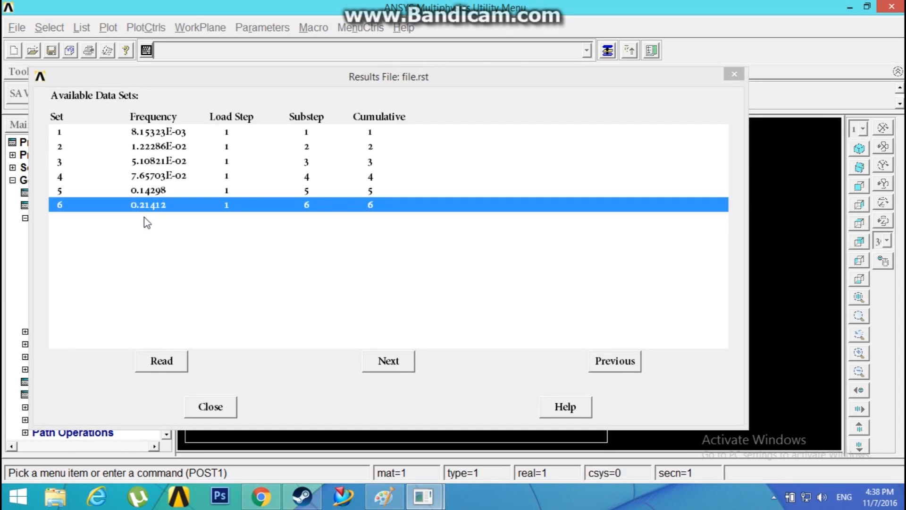
pyautogui.moveTo(156, 139)
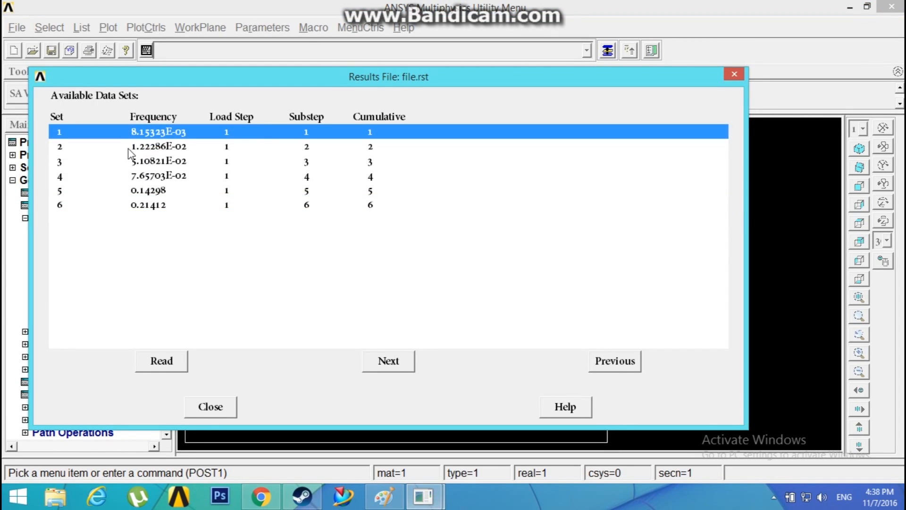
pyautogui.moveTo(160, 144)
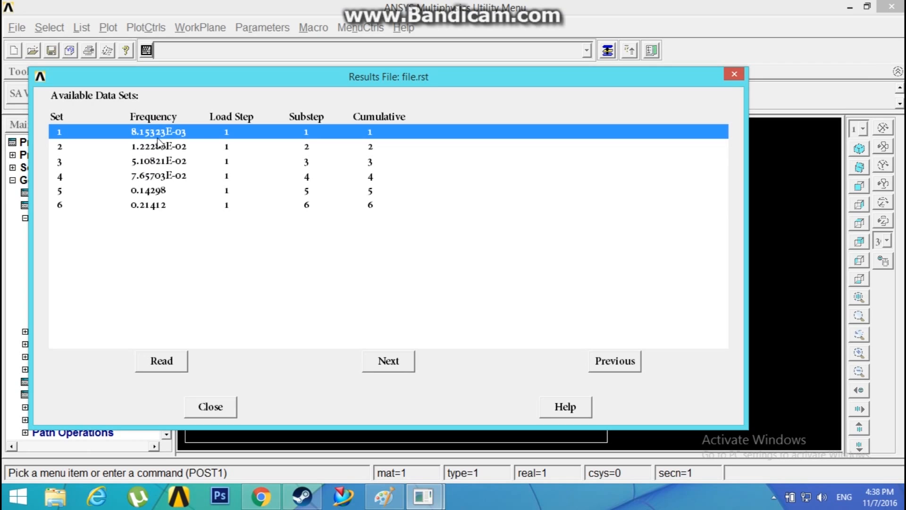
pyautogui.moveTo(160, 149)
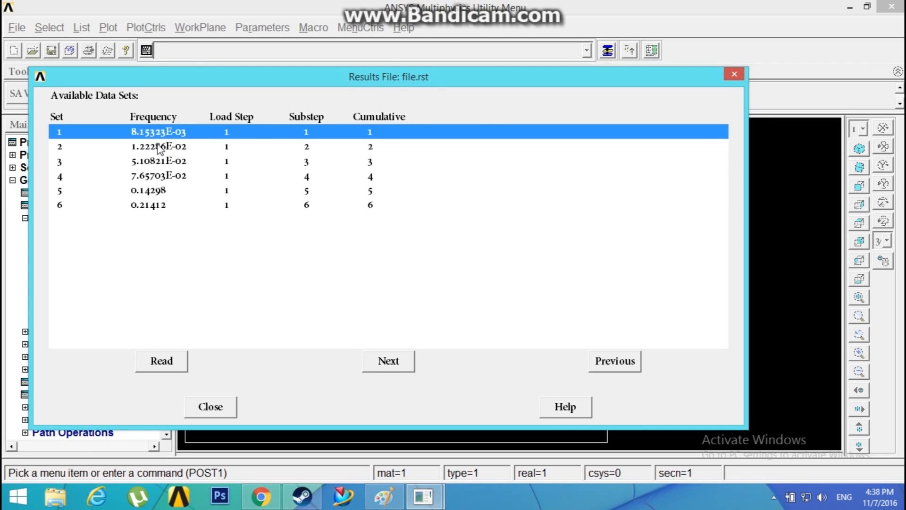
pyautogui.click(156, 146)
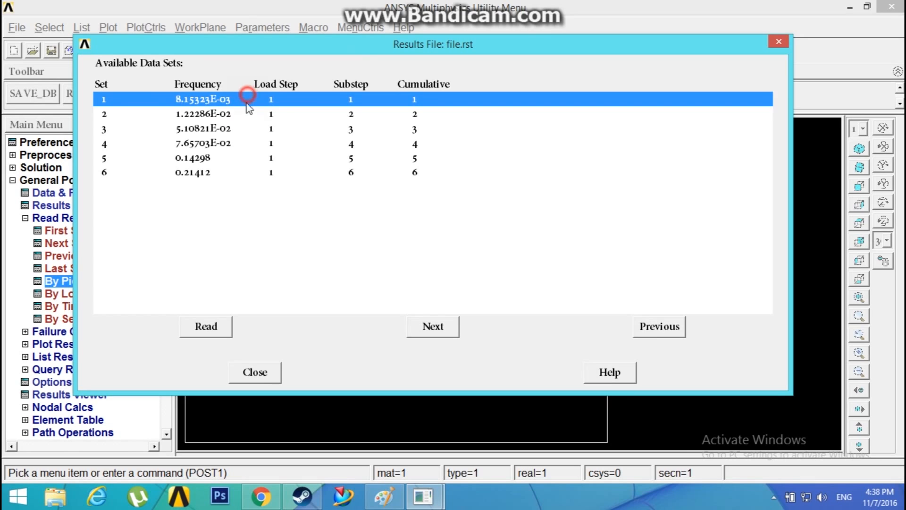
pyautogui.moveTo(545, 144)
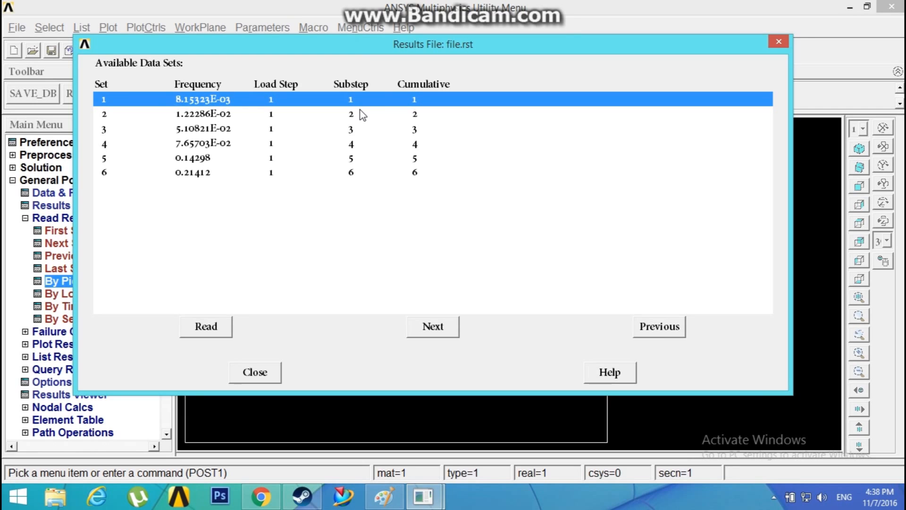
pyautogui.moveTo(260, 331)
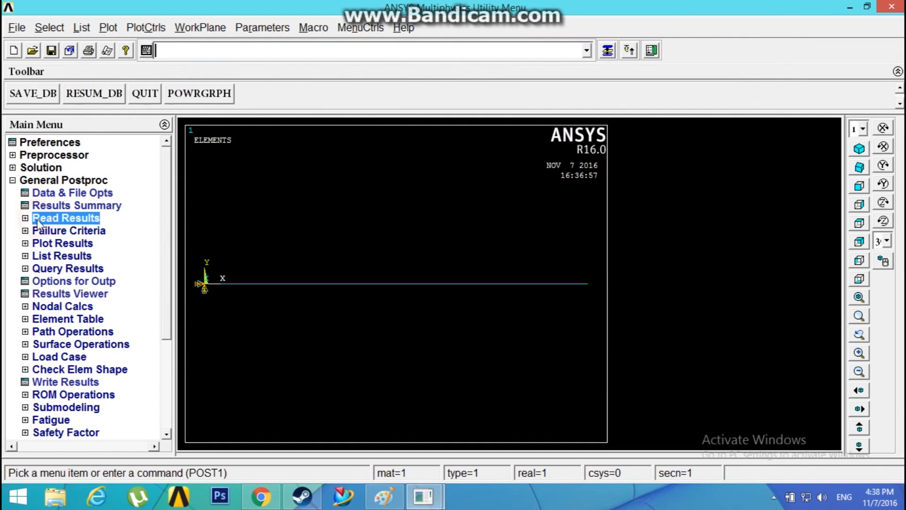
# Plot mode 1 (freq 0.008153) as Def + undeformed shape and tilt the view to show the bending
pyautogui.click(62, 243)
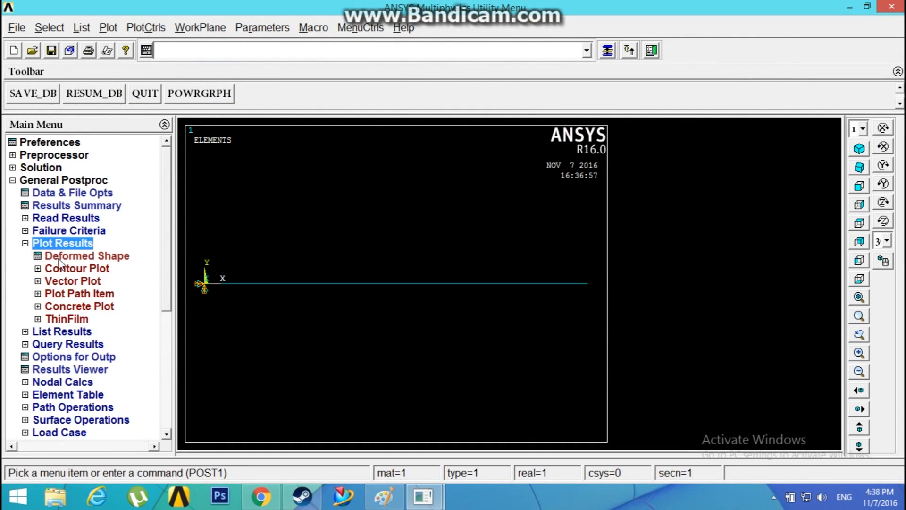
pyautogui.click(87, 255)
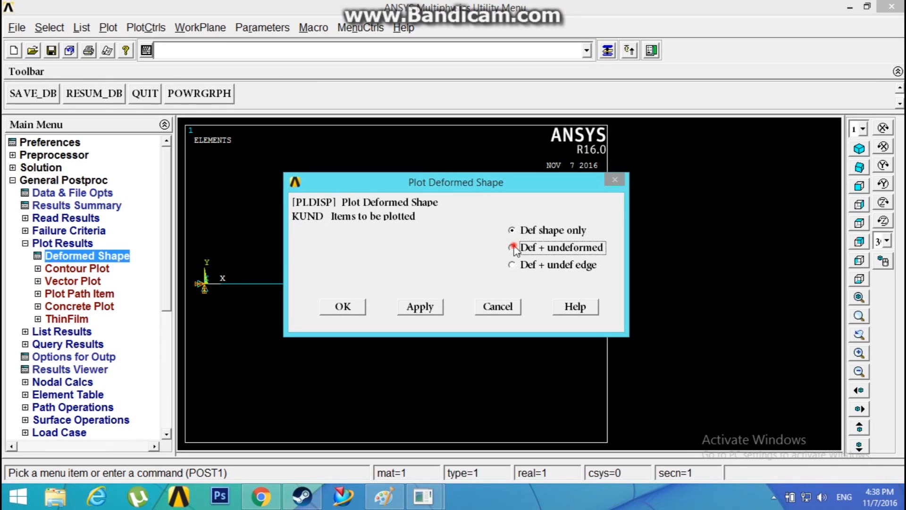
pyautogui.click(342, 306)
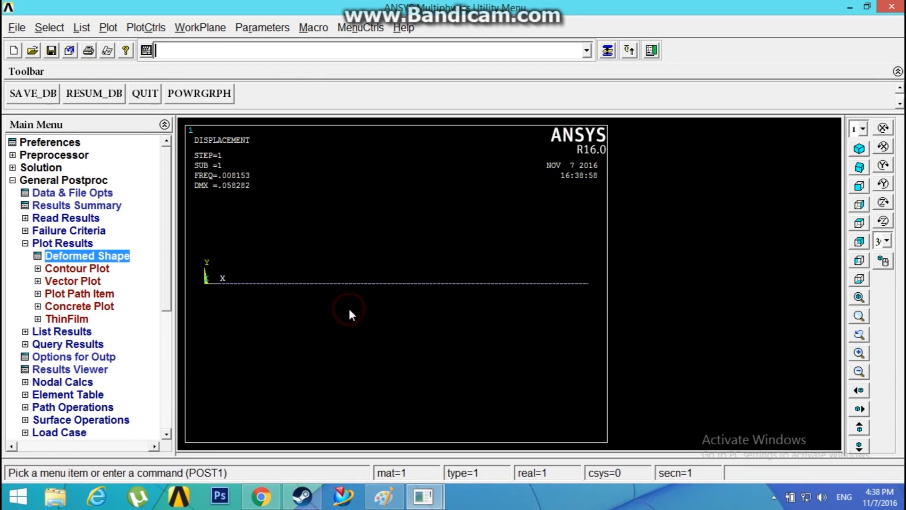
pyautogui.click(858, 165)
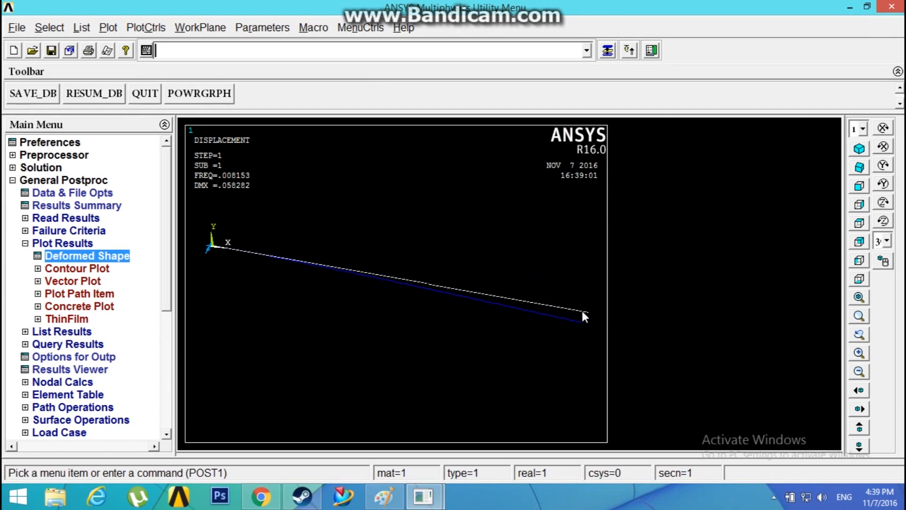
pyautogui.click(66, 218)
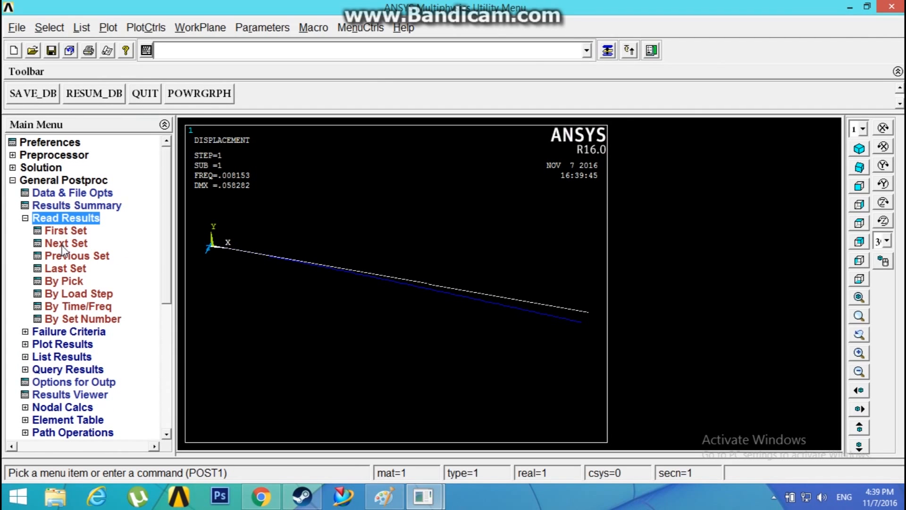
# Read result set 3 (freq 0.051082) by picking it from the results list
pyautogui.click(82, 319)
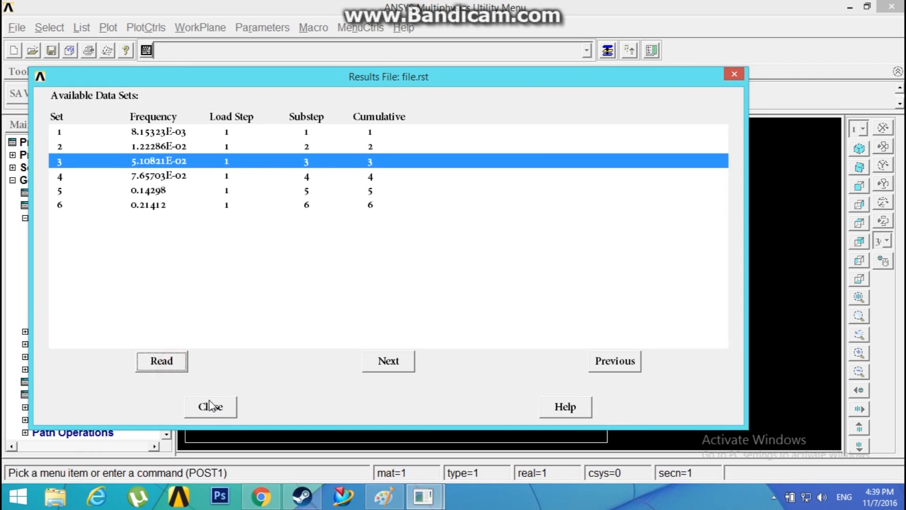
pyautogui.click(161, 360)
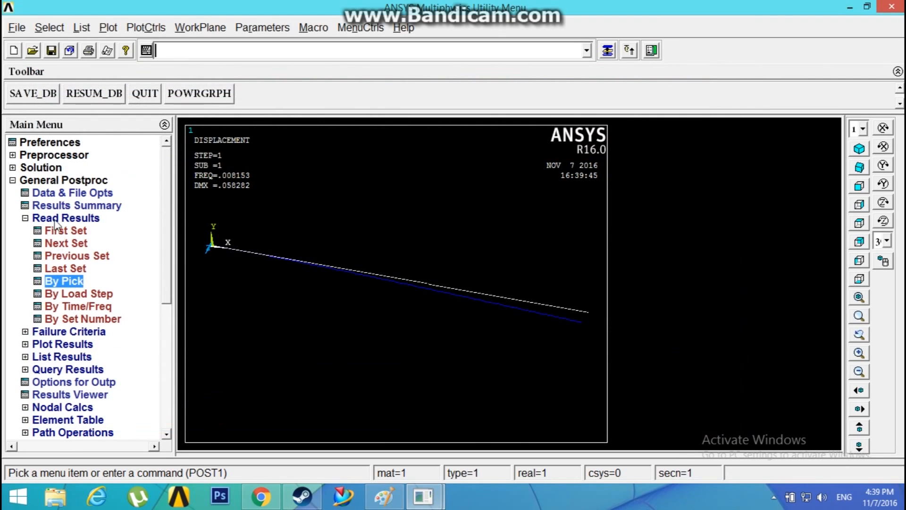
pyautogui.click(26, 218)
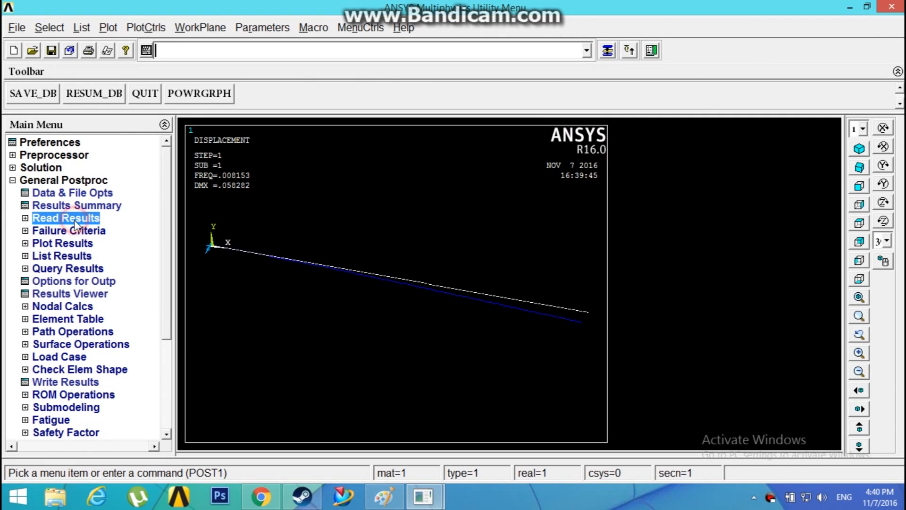
# Plot mode 3's deformed shape over the undeformed beam outline
pyautogui.click(63, 242)
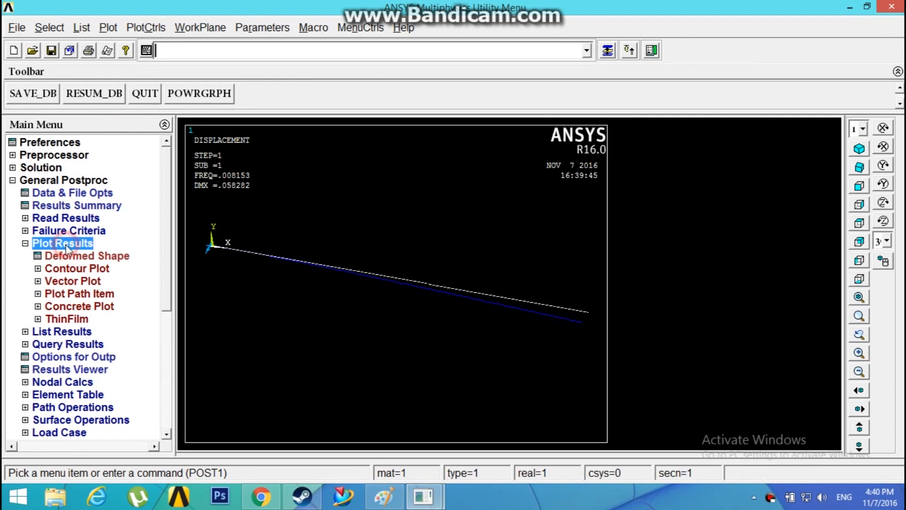
pyautogui.click(87, 255)
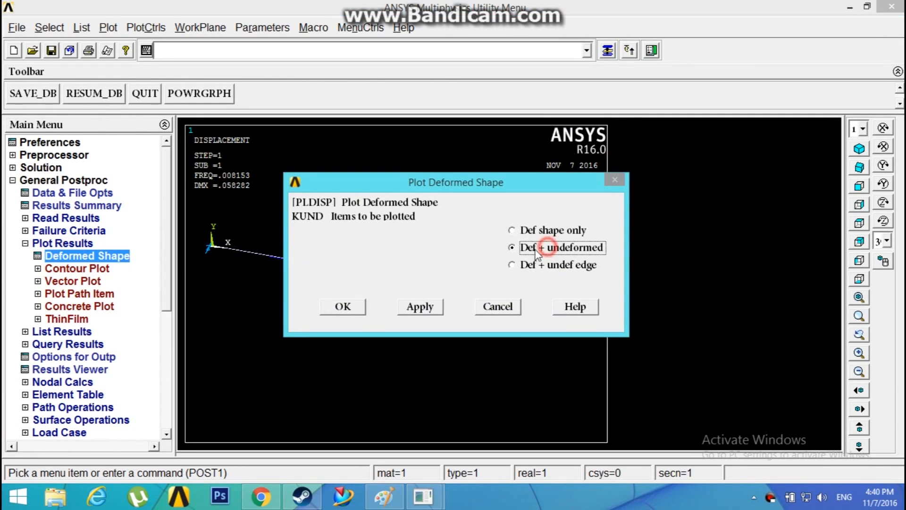
pyautogui.click(342, 306)
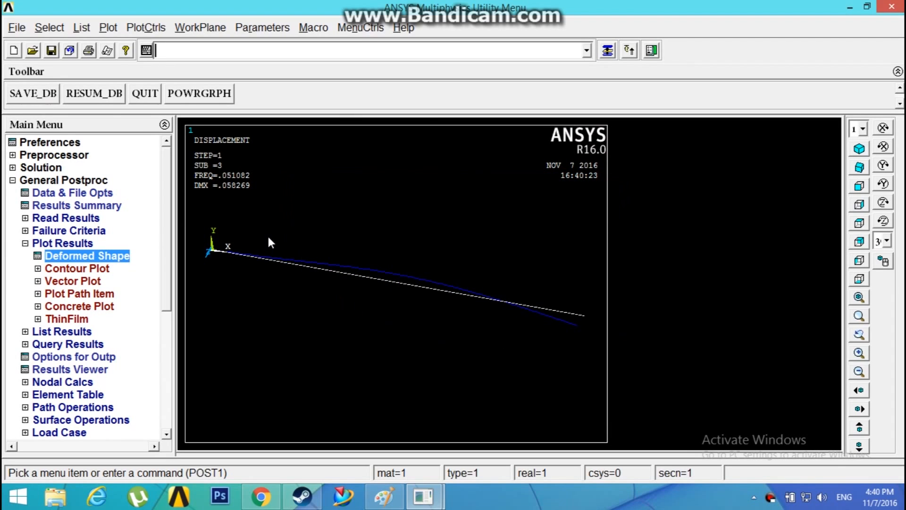
pyautogui.moveTo(359, 272)
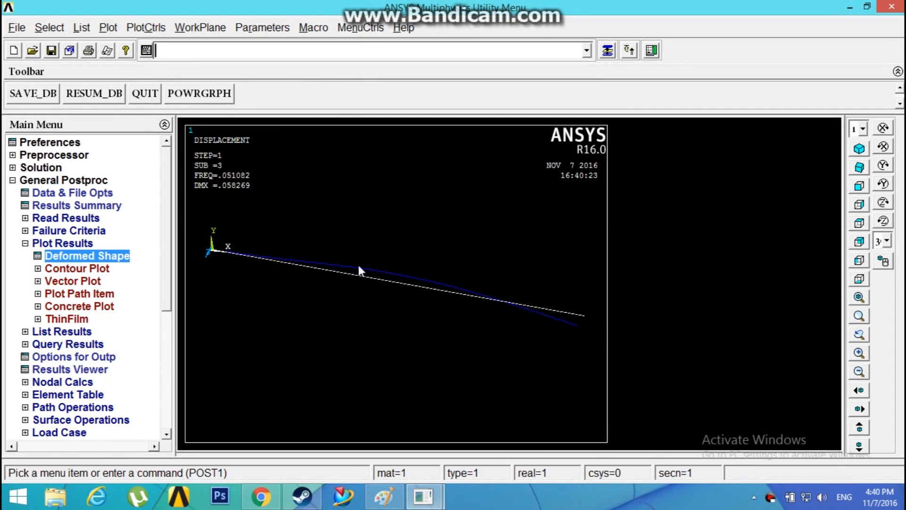
pyautogui.moveTo(110, 247)
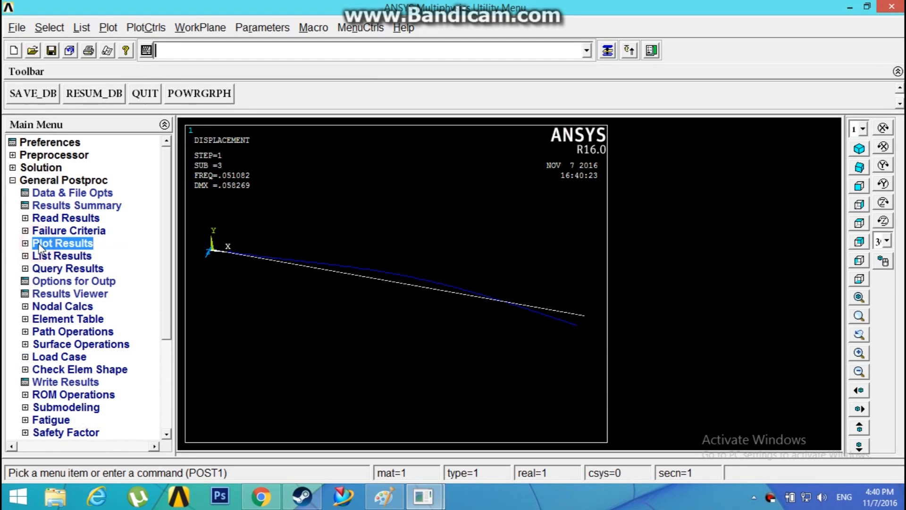
# Read result set 5 (freq 0.142983) by picking it from the results list
pyautogui.click(66, 218)
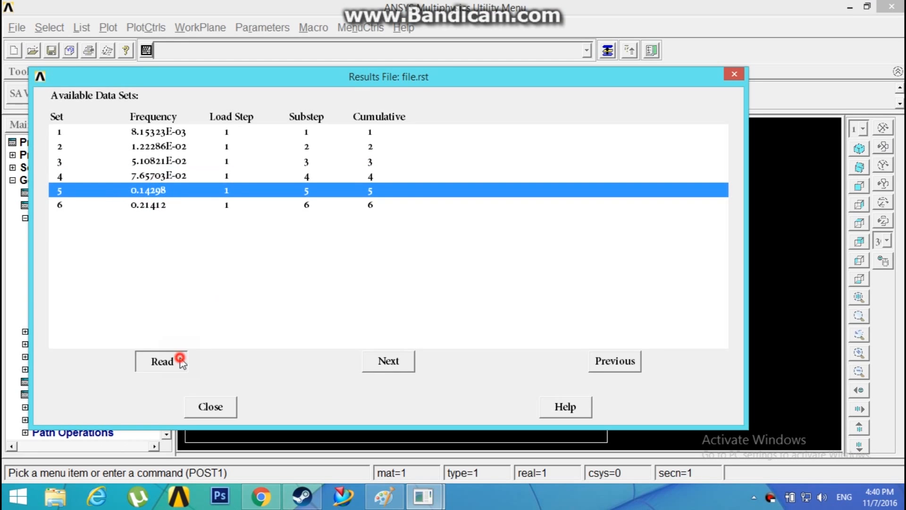
pyautogui.click(162, 360)
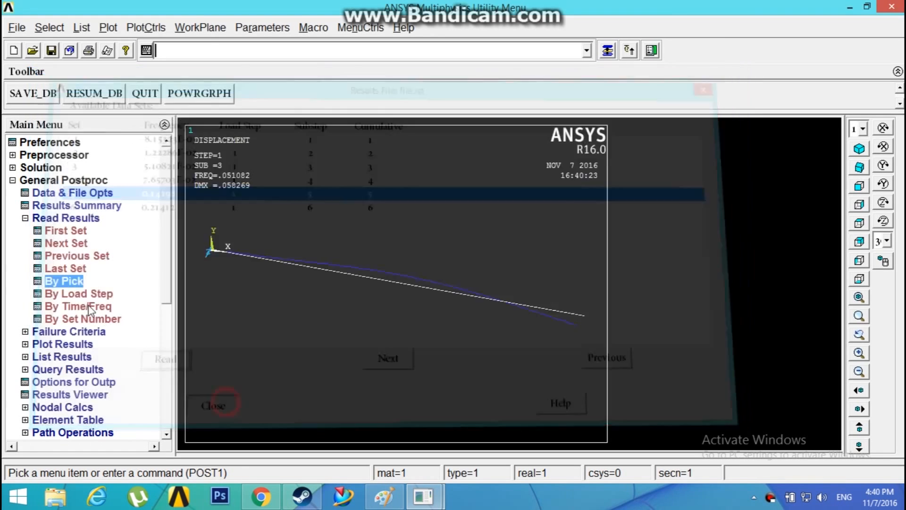
pyautogui.click(214, 405)
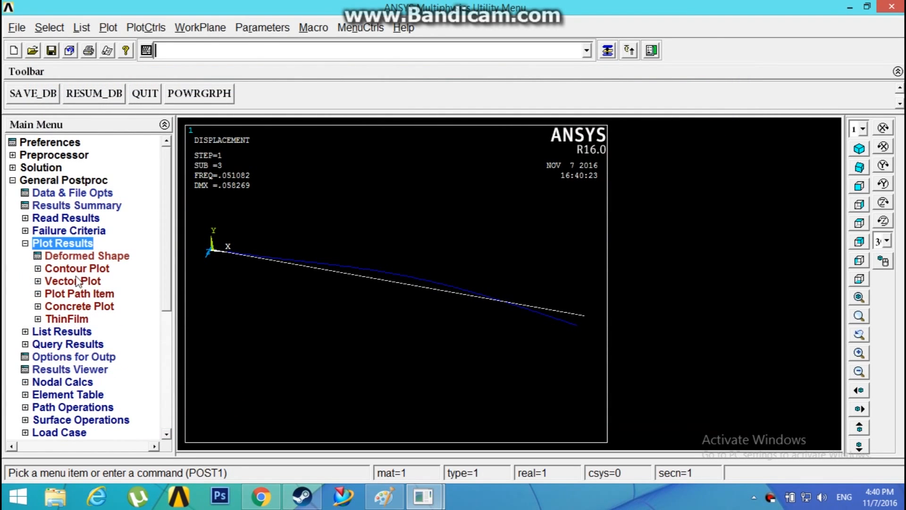
# Plot mode 5's deformed shape over the undeformed beam outline
pyautogui.click(86, 255)
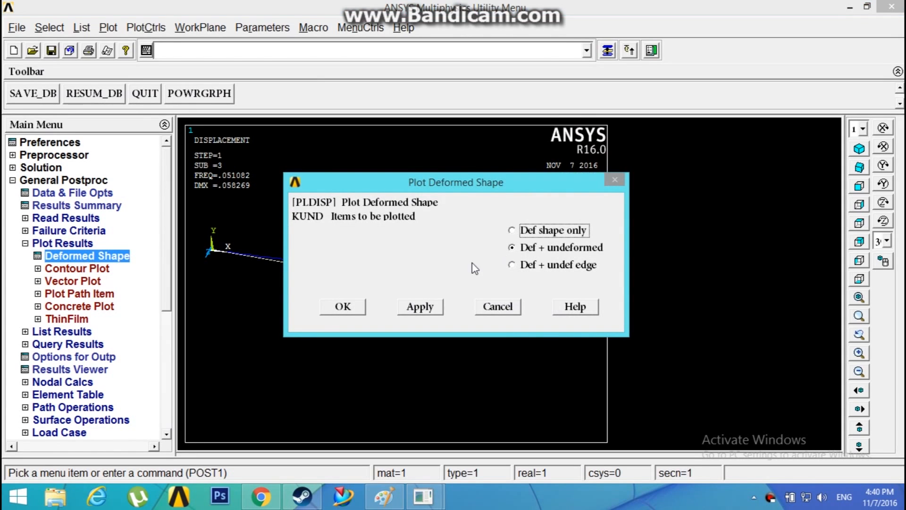
pyautogui.click(341, 306)
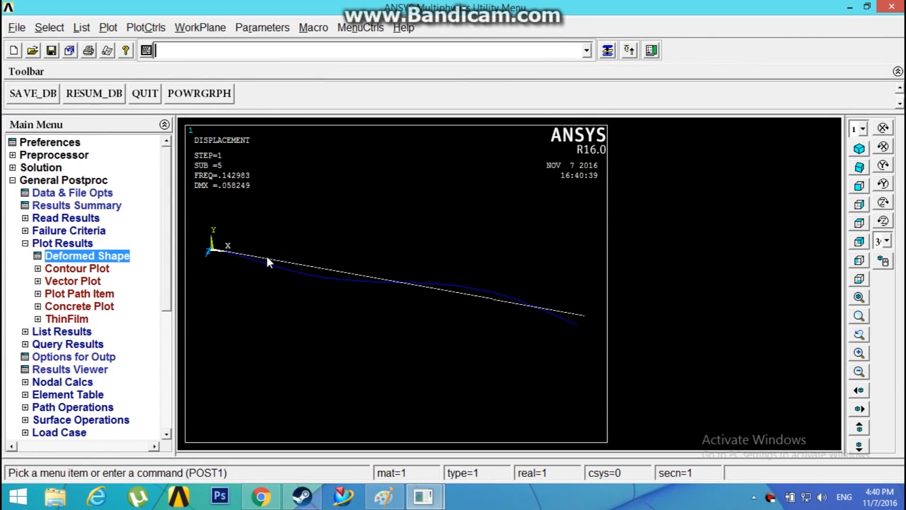
pyautogui.moveTo(294, 322)
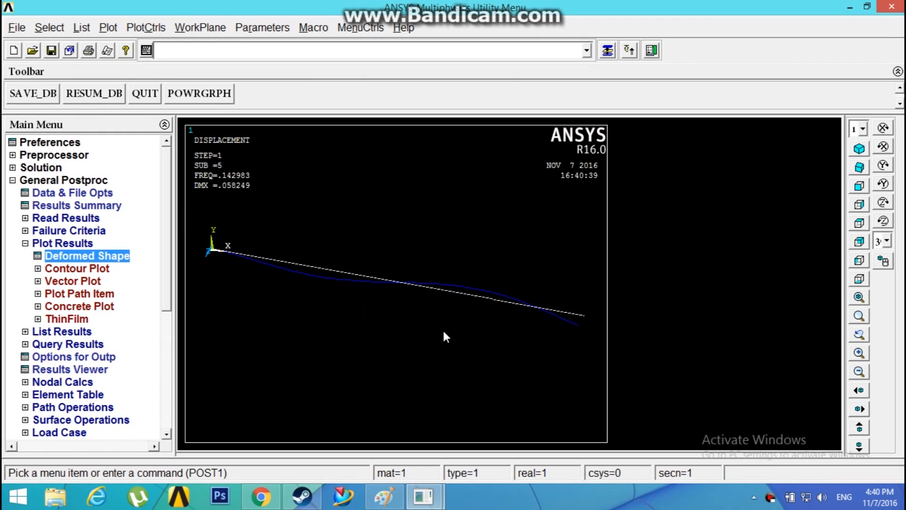
# Animate mode 5's deformed shape with 10 frames and a 0.5 s delay via PlotCtrls > Animate
pyautogui.click(146, 27)
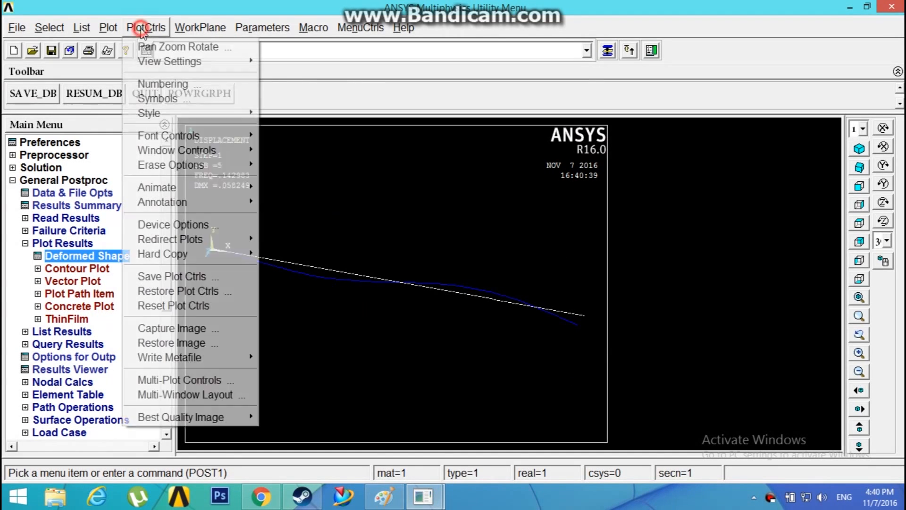
pyautogui.moveTo(170, 164)
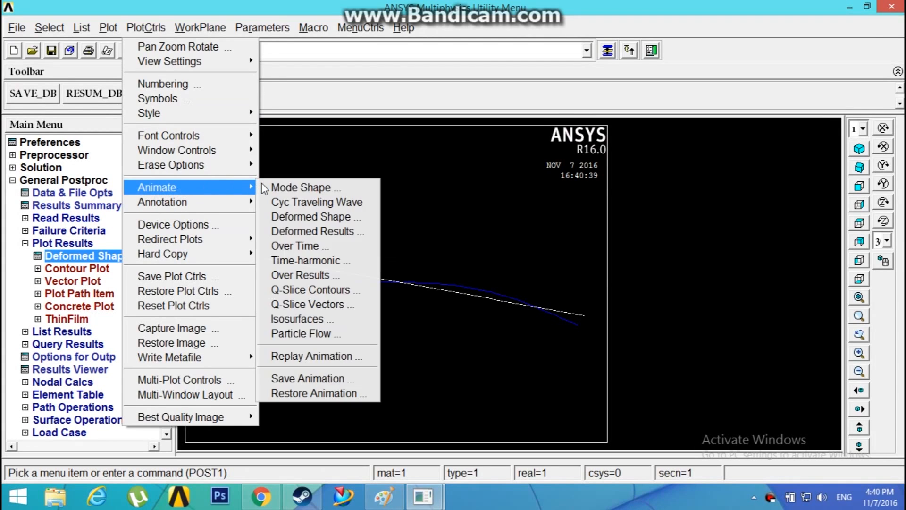
pyautogui.click(306, 187)
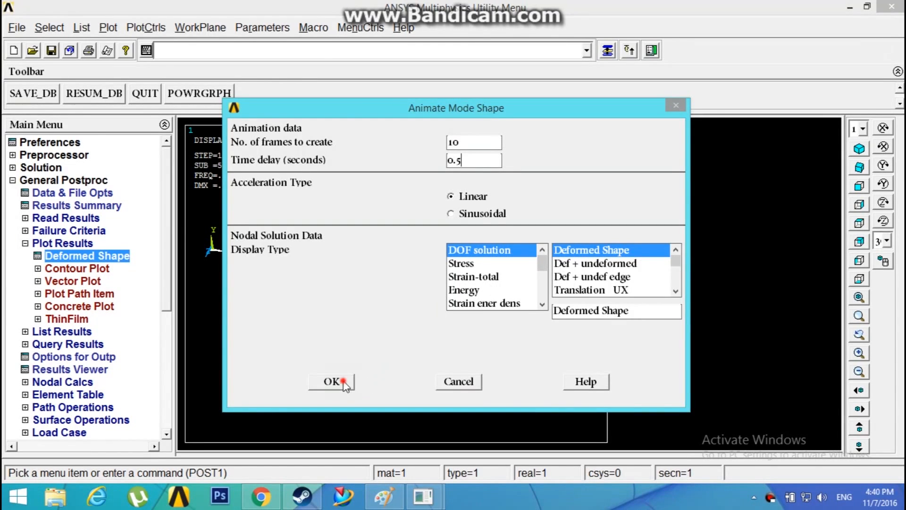
pyautogui.click(331, 381)
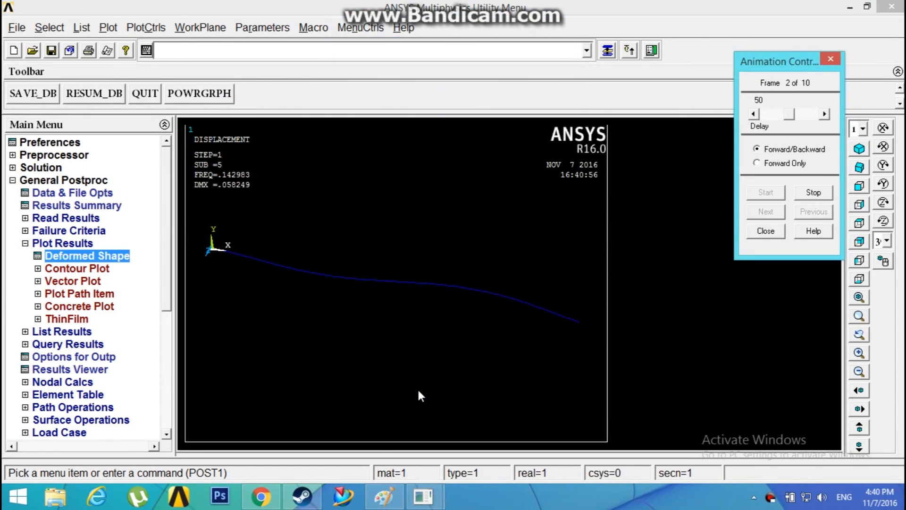